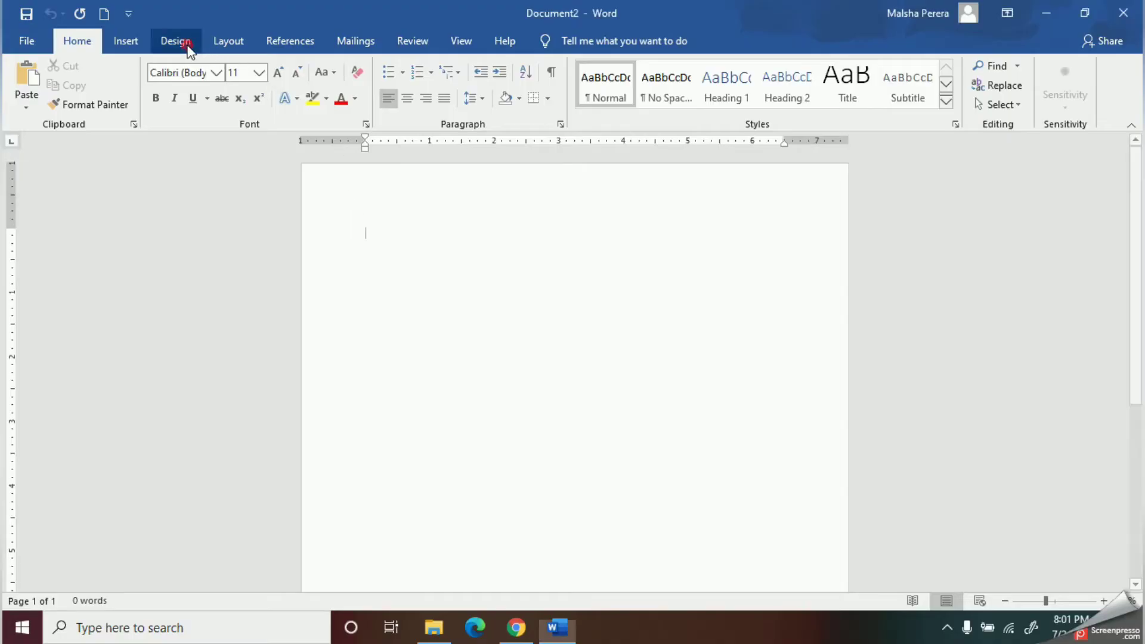
Switch to the Design tab to reveal the Page Background options
left_click(175, 41)
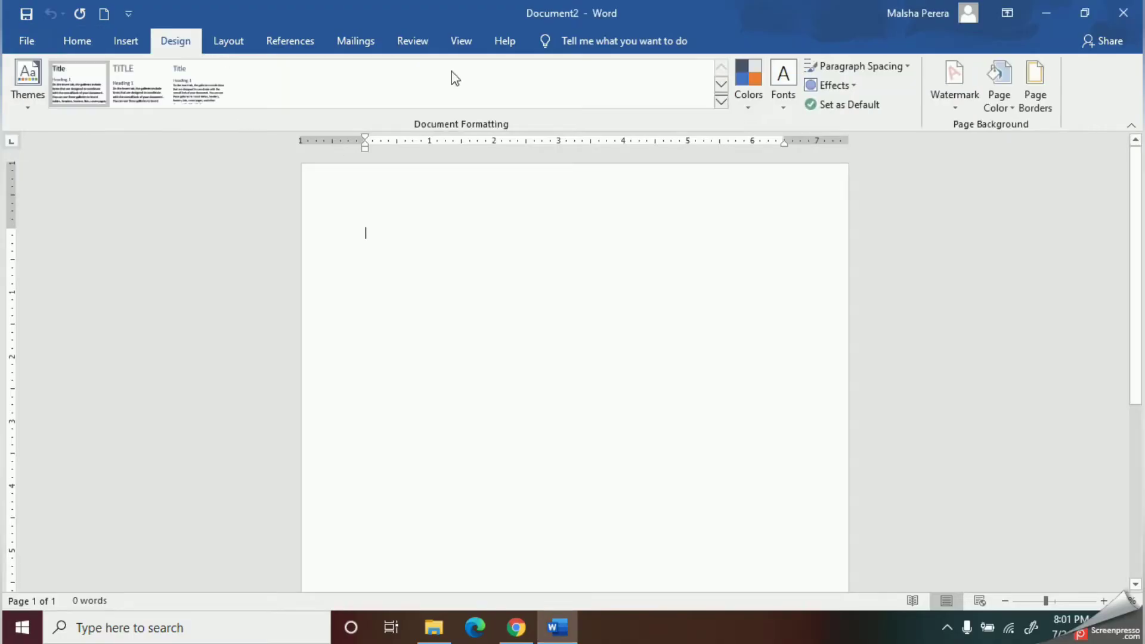
left_click(720, 101)
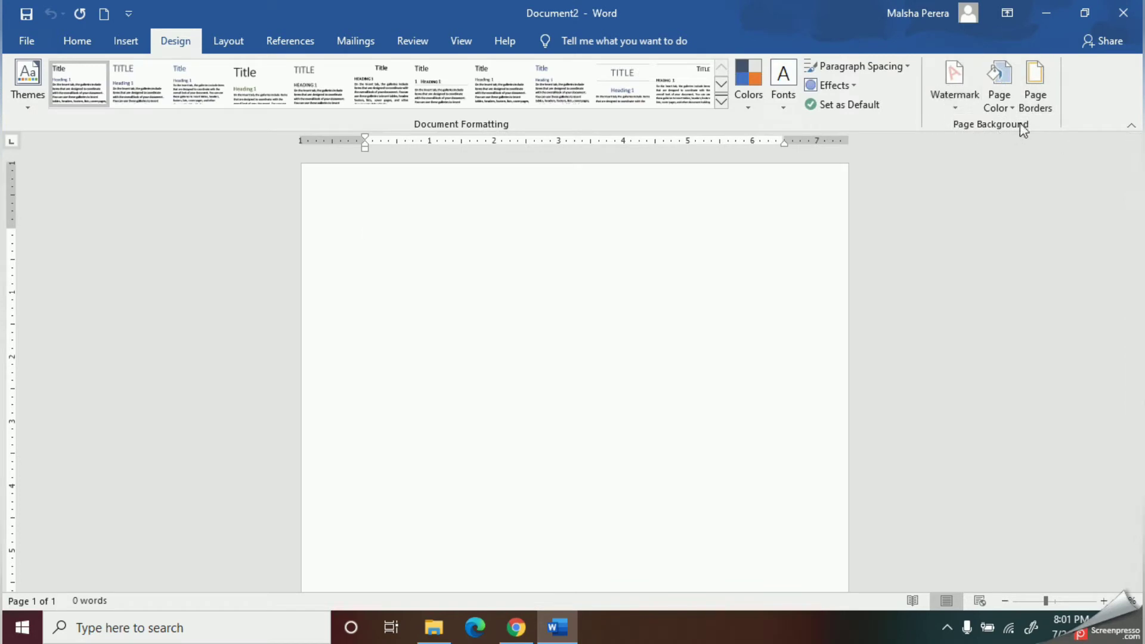
mouse_move(1034, 88)
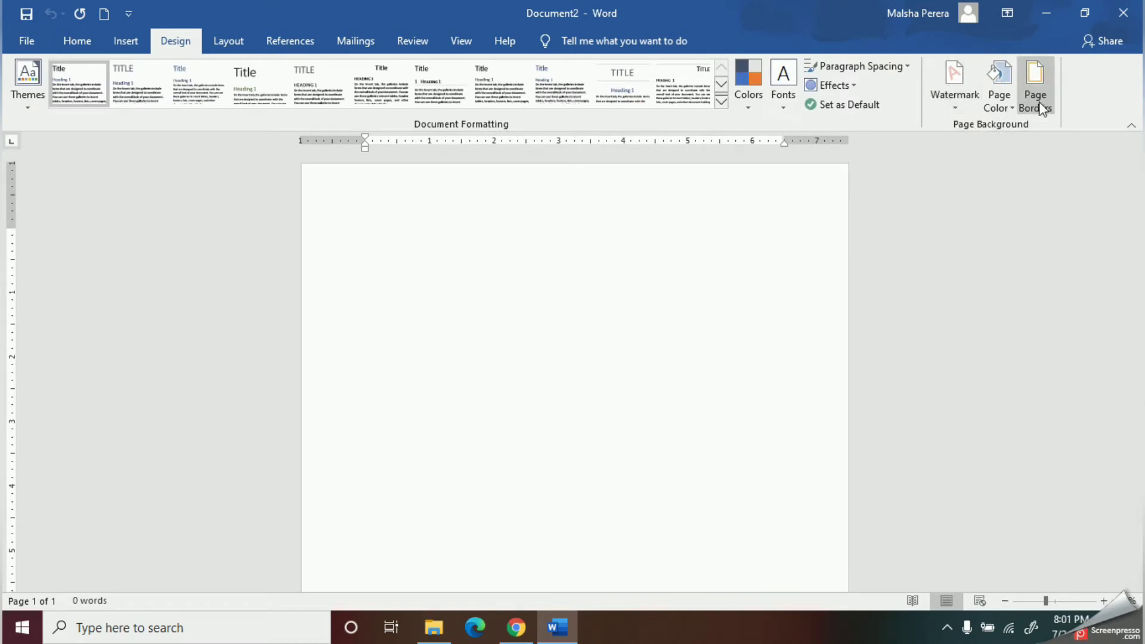
Open Page Borders to bring up the Borders and Shading dialog
left_click(1034, 84)
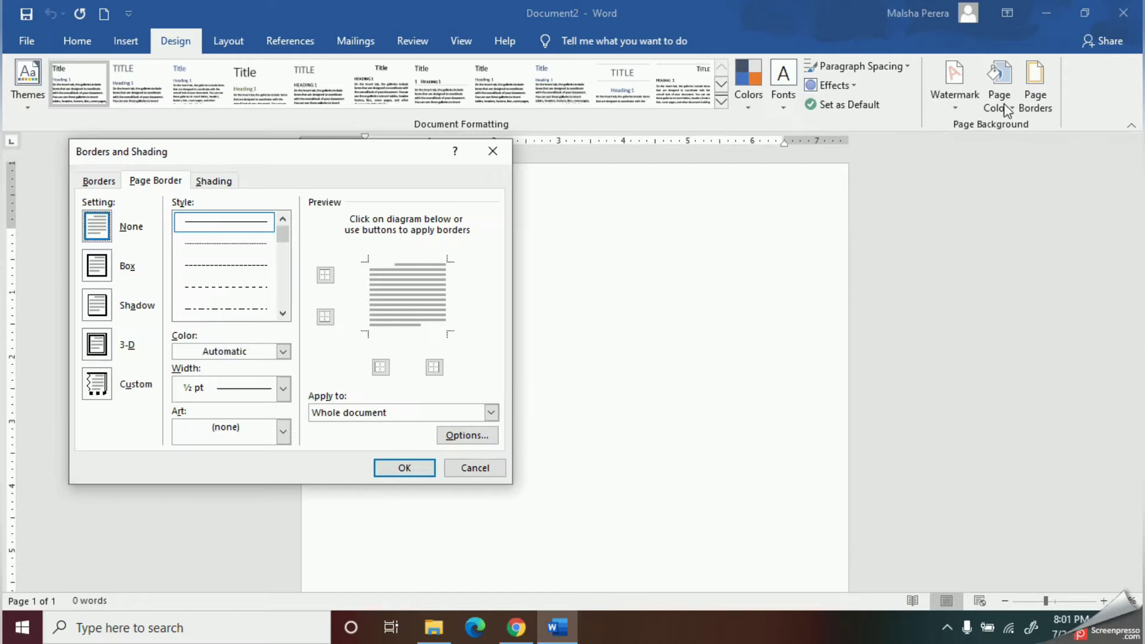
mouse_move(348, 352)
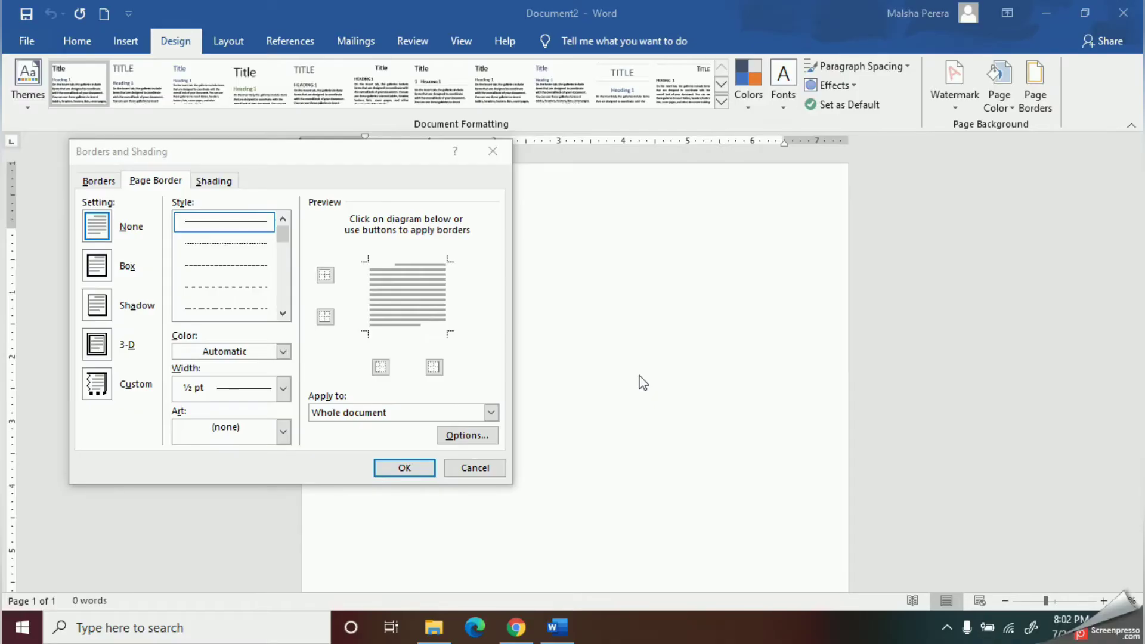
mouse_move(142, 436)
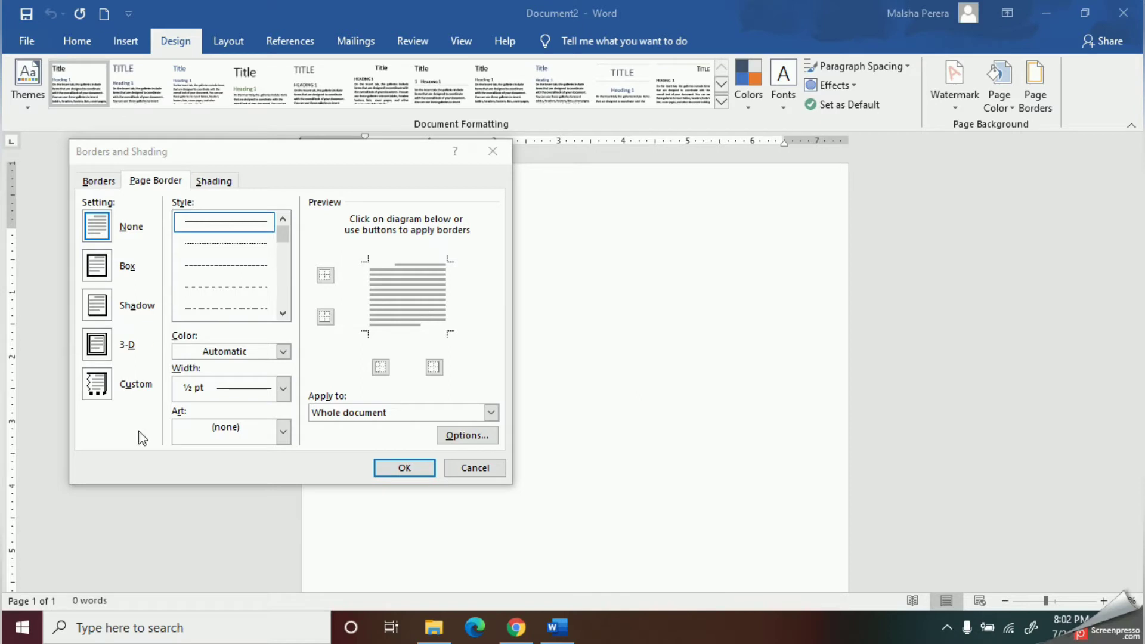
mouse_move(131, 412)
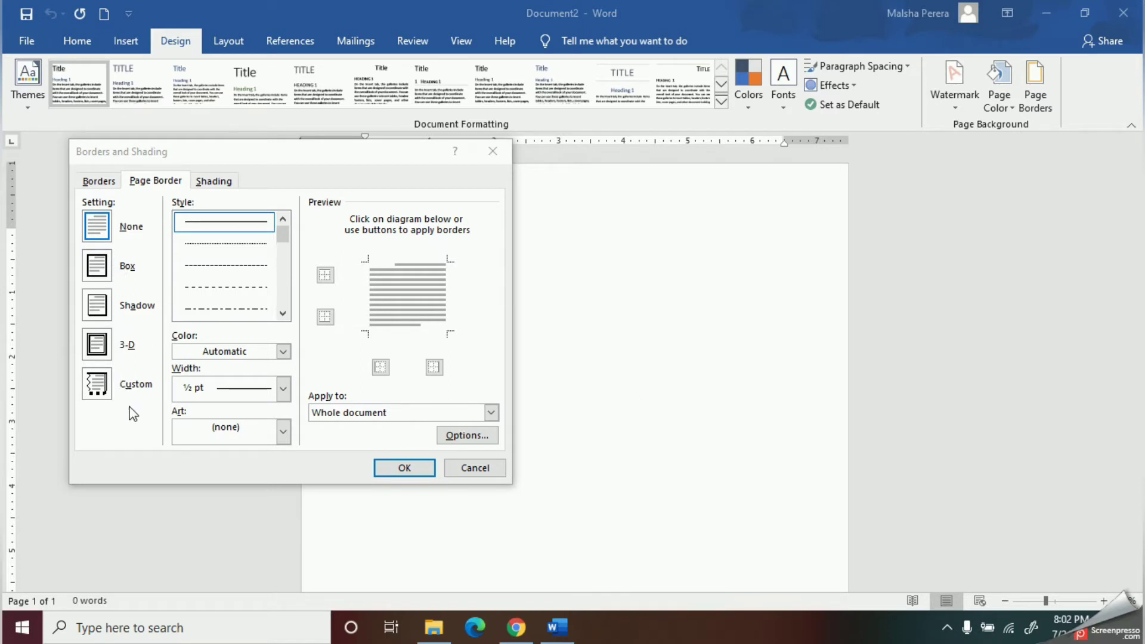
mouse_move(122, 228)
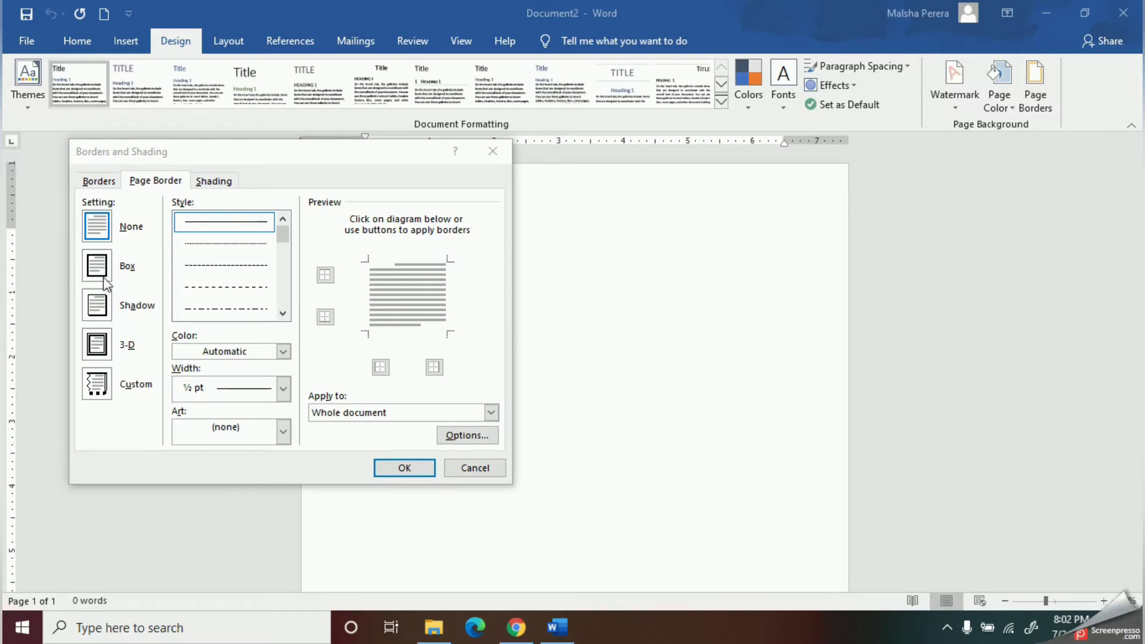
mouse_move(106, 315)
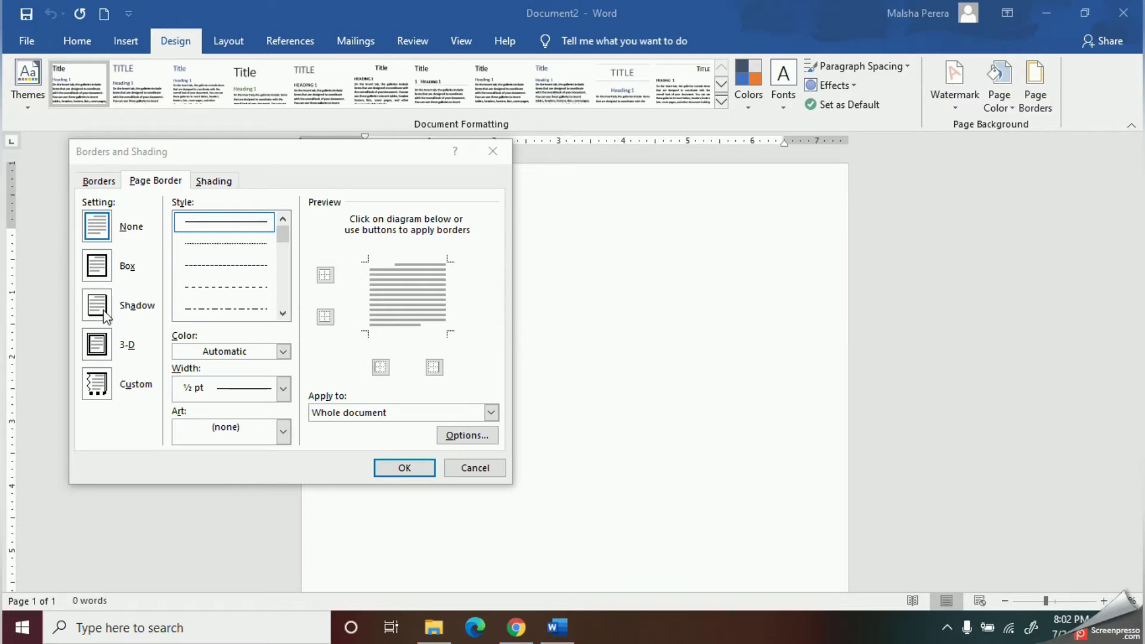
mouse_move(117, 364)
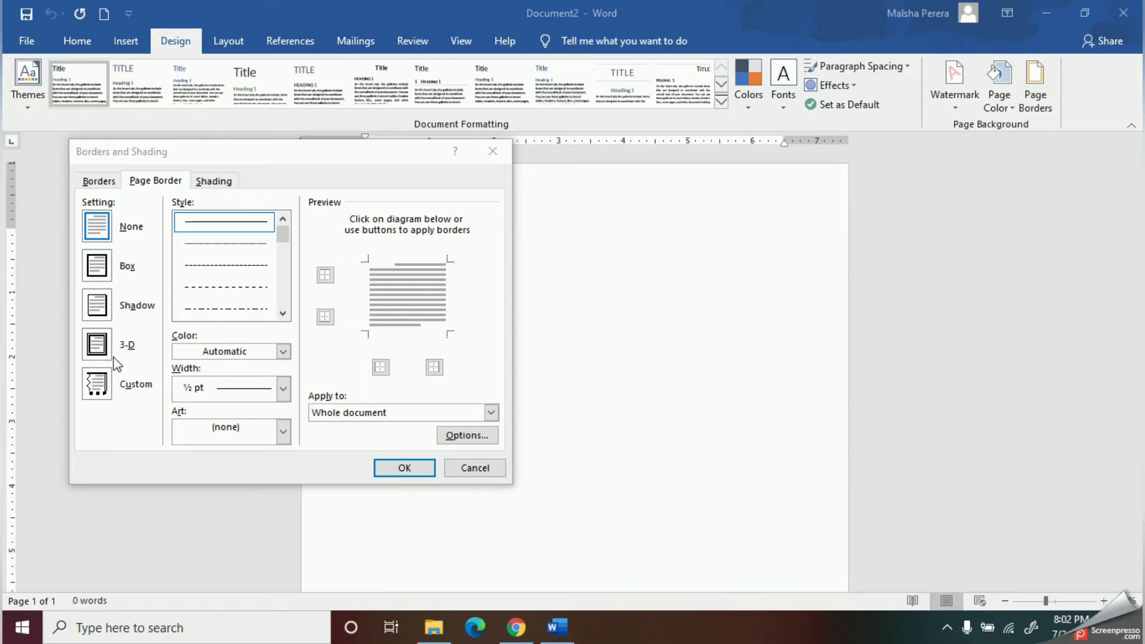
mouse_move(102, 376)
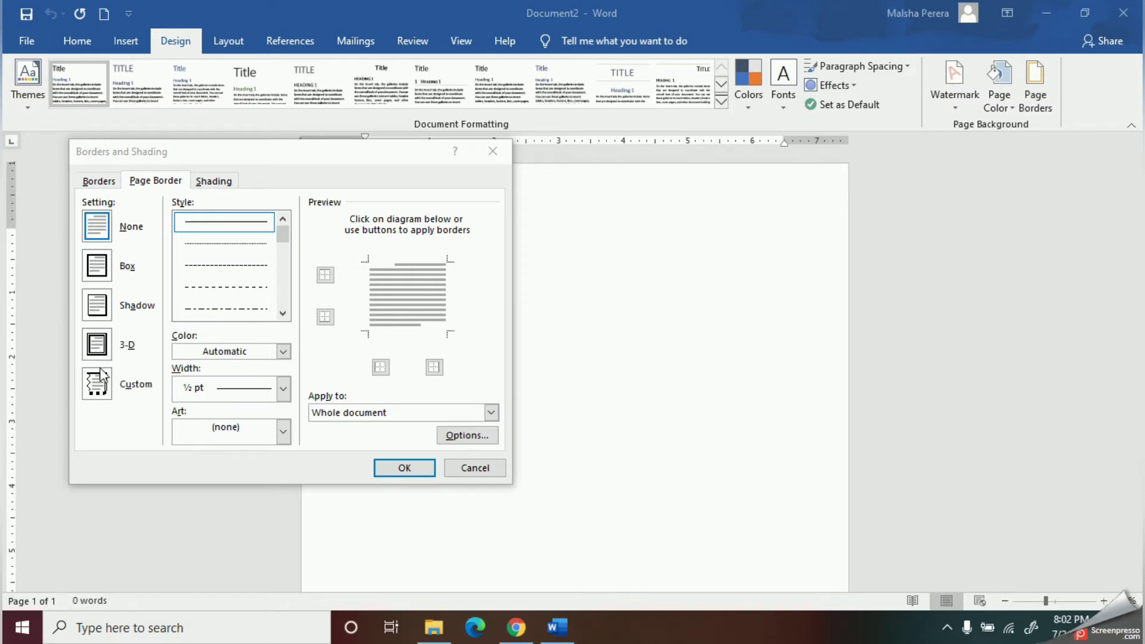
mouse_move(108, 400)
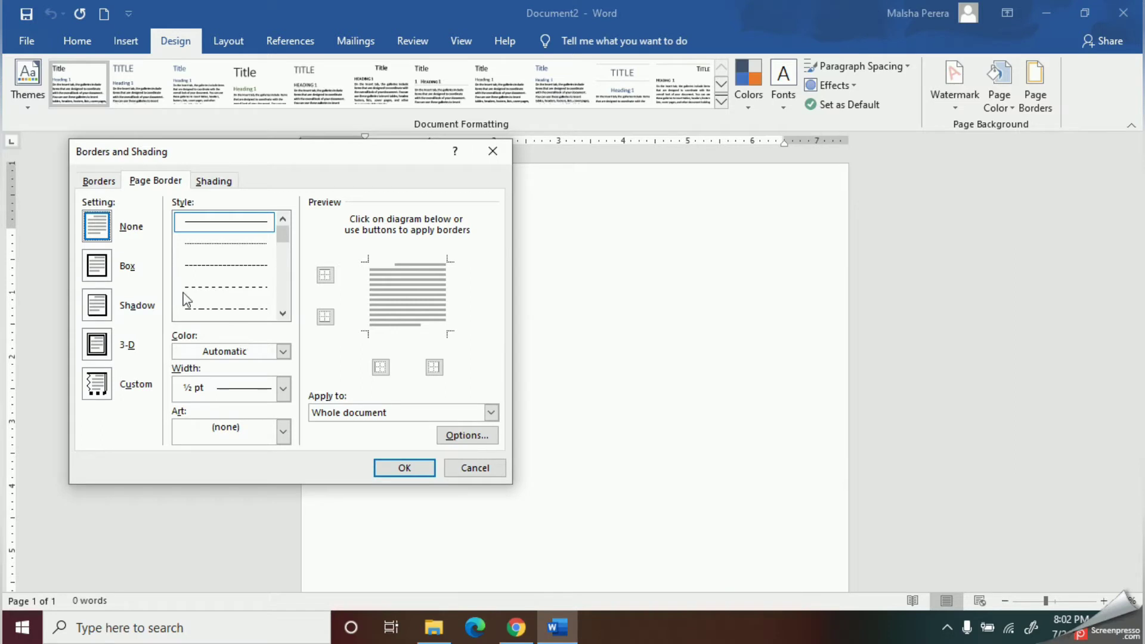
Choose a Box page border with a thick 3 pt line style in Red
left_click(97, 265)
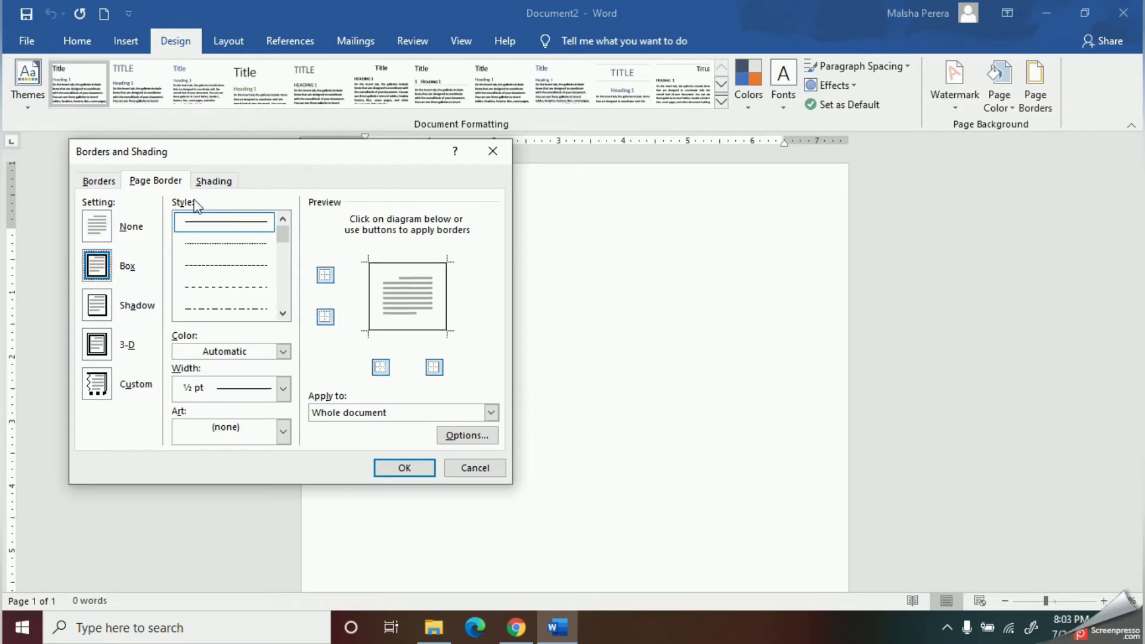
scroll("down", 3)
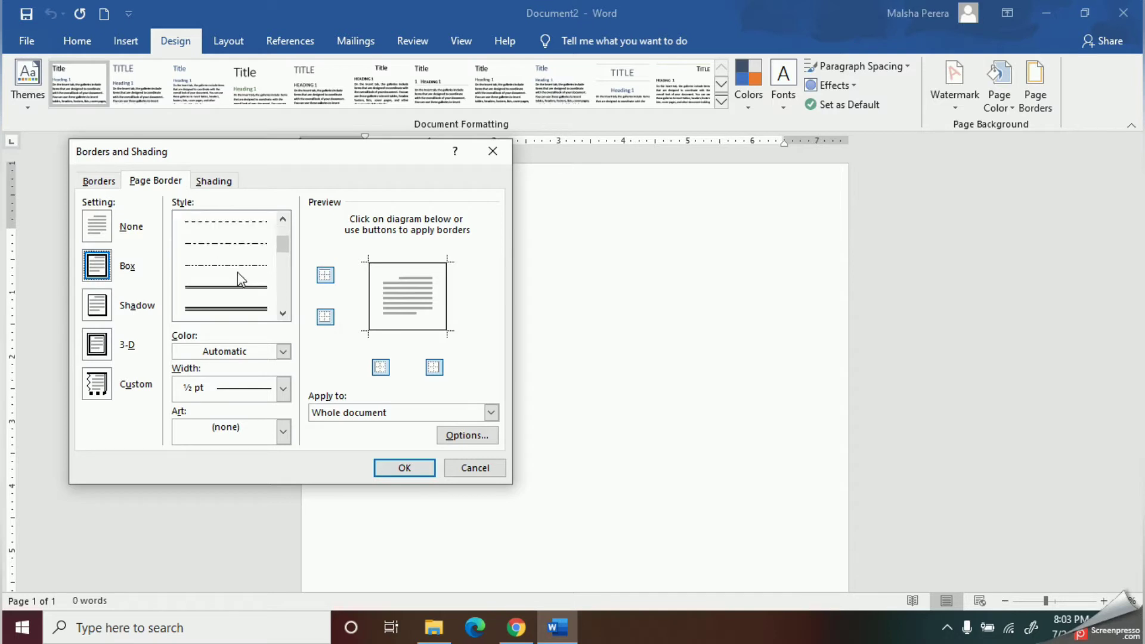
scroll("down", 3)
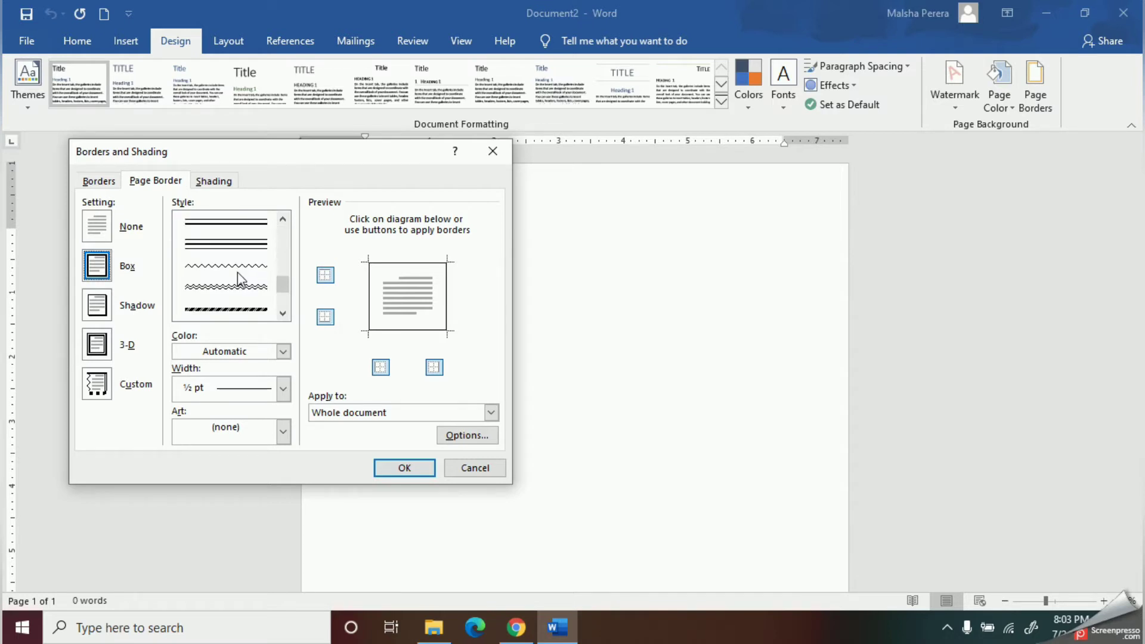
scroll("down", 3)
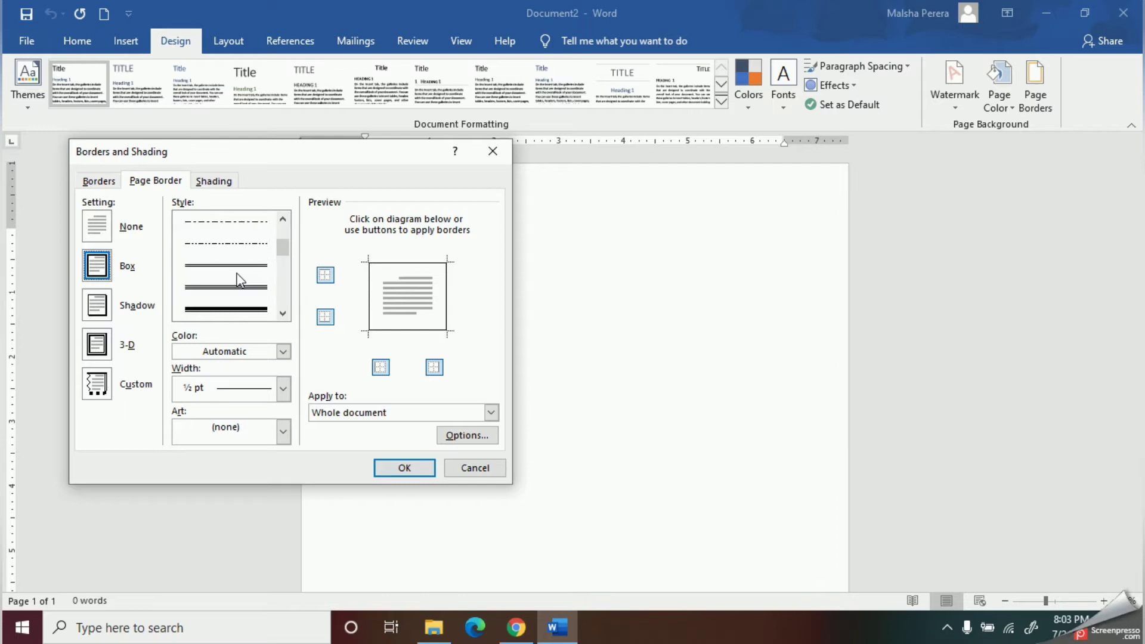
mouse_move(244, 292)
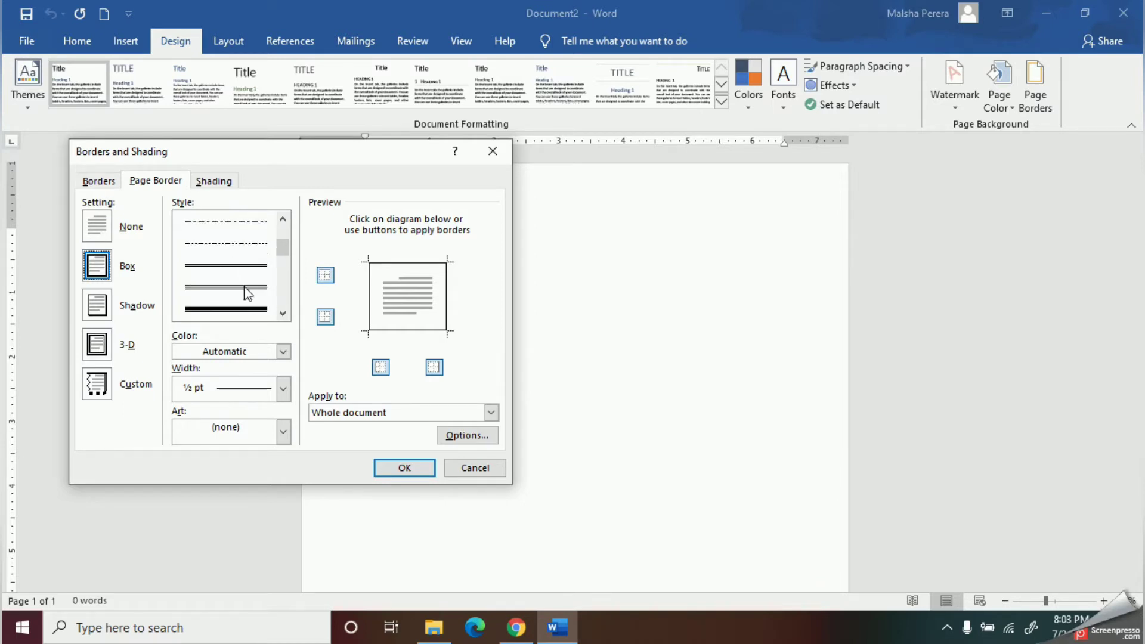
scroll("up", 3)
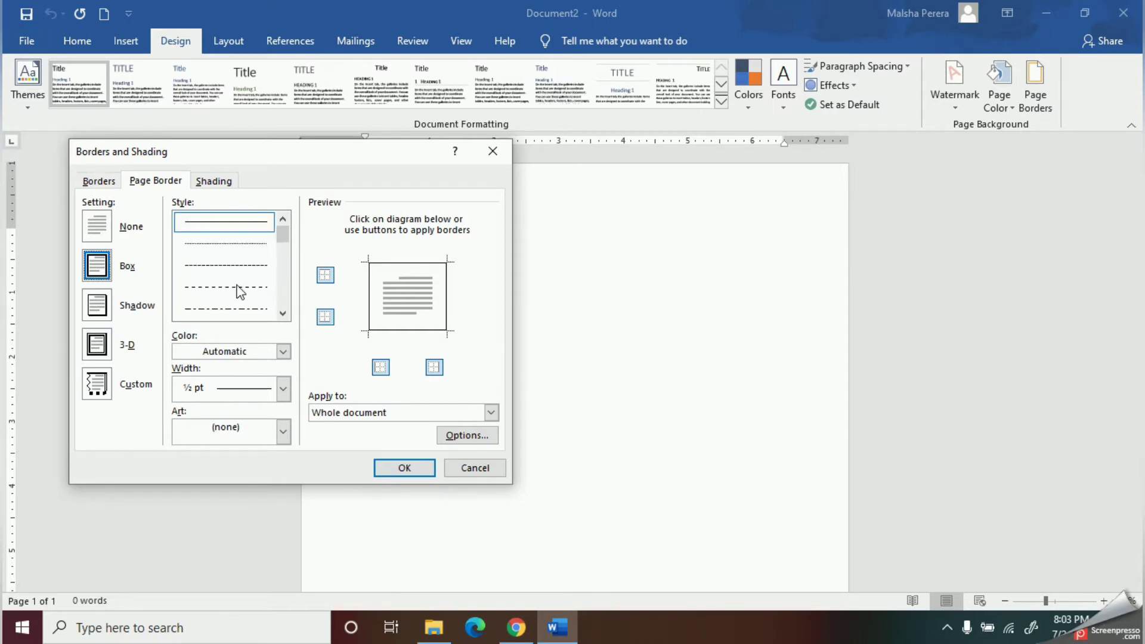
scroll("down", 3)
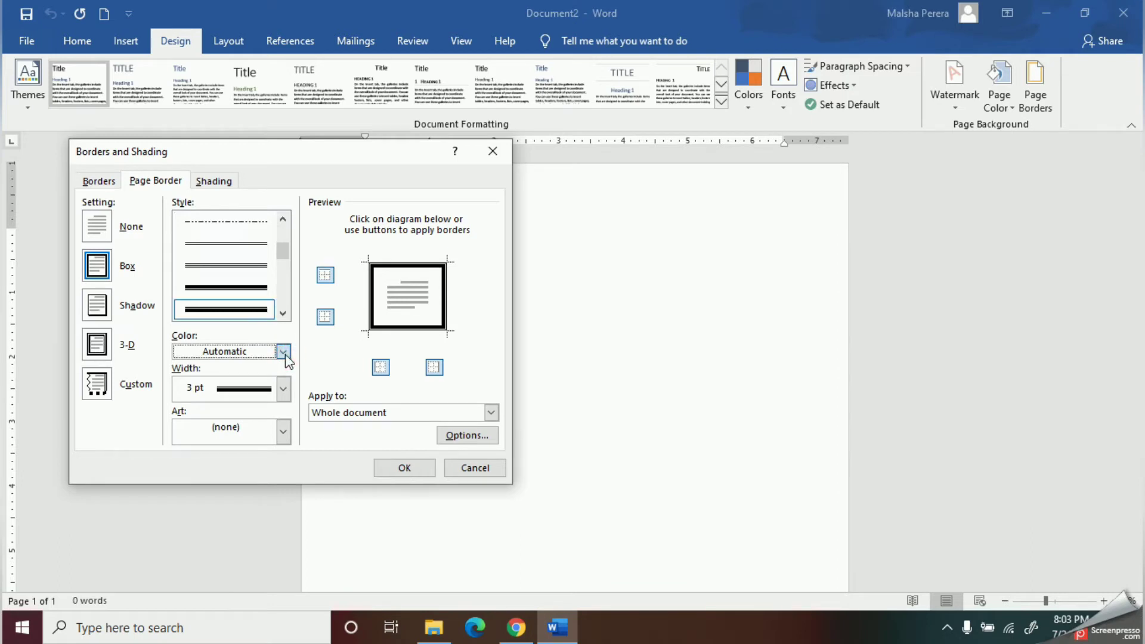
left_click(283, 351)
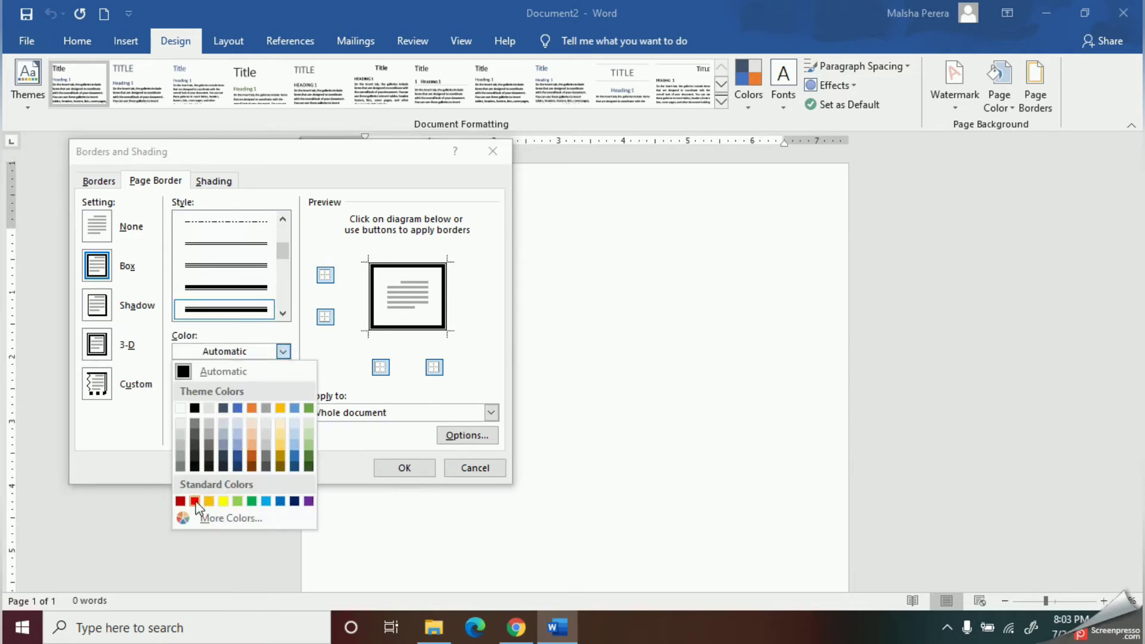
left_click(195, 500)
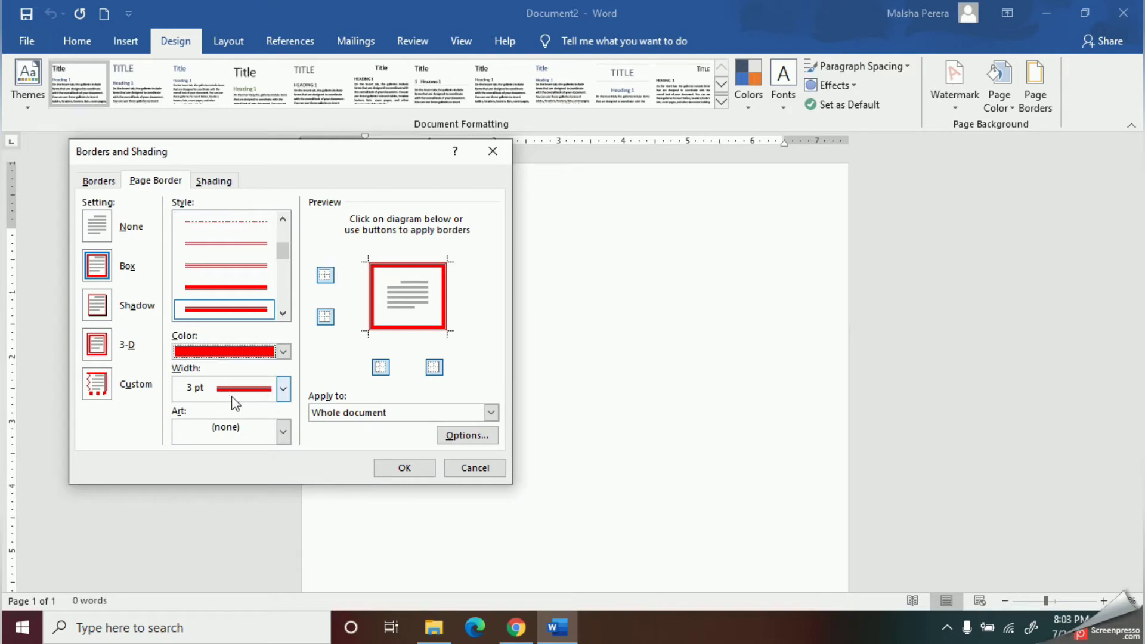
left_click(283, 387)
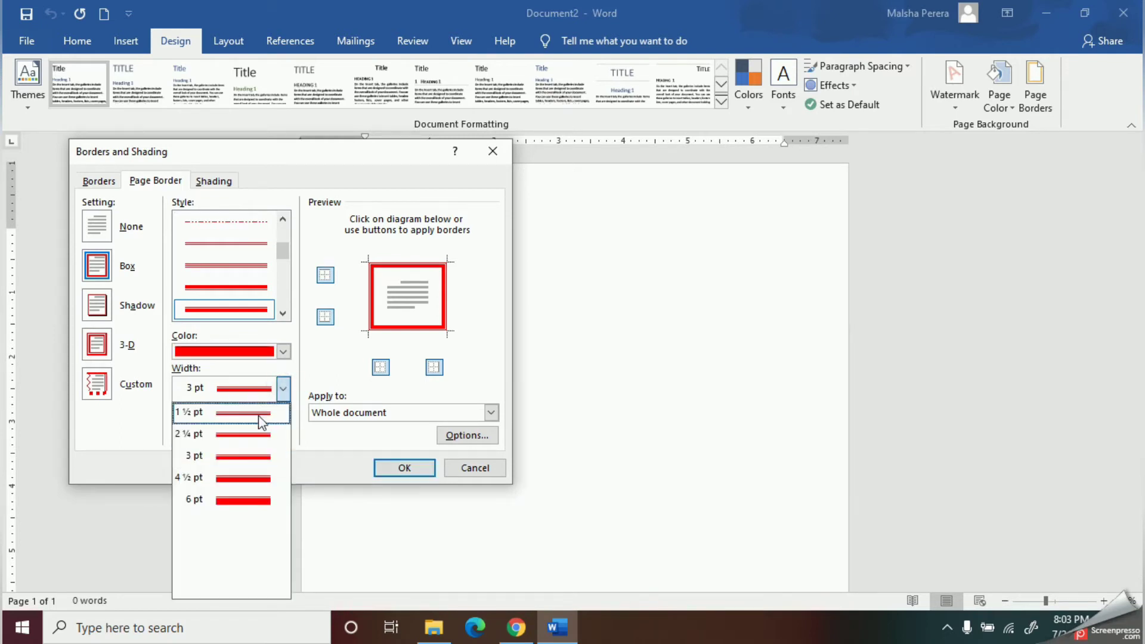
mouse_move(243, 502)
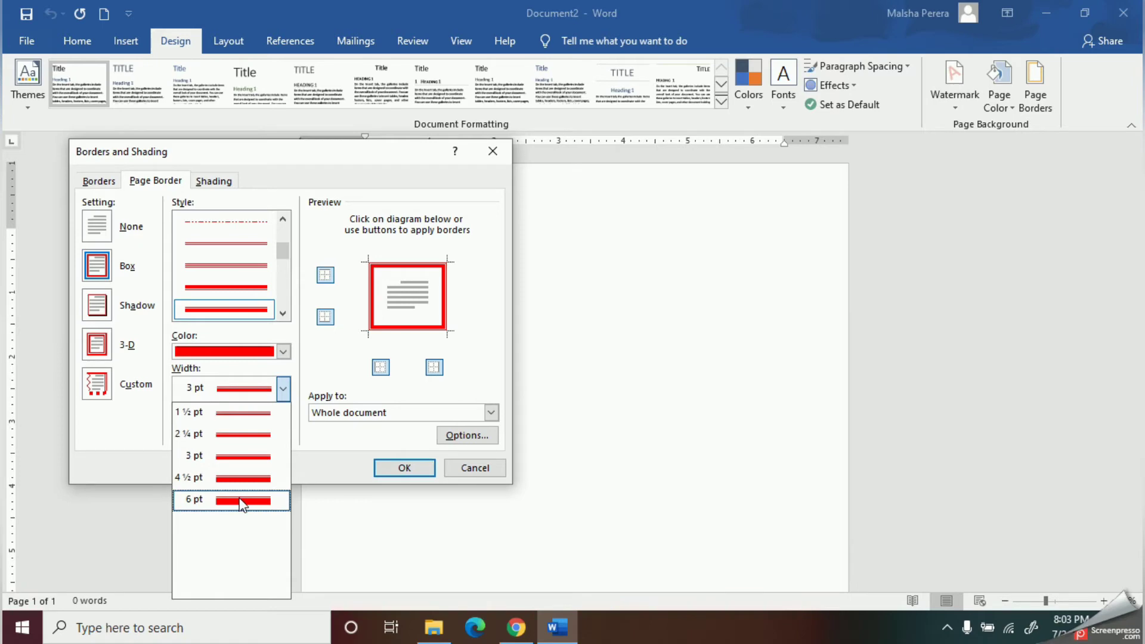
left_click(240, 499)
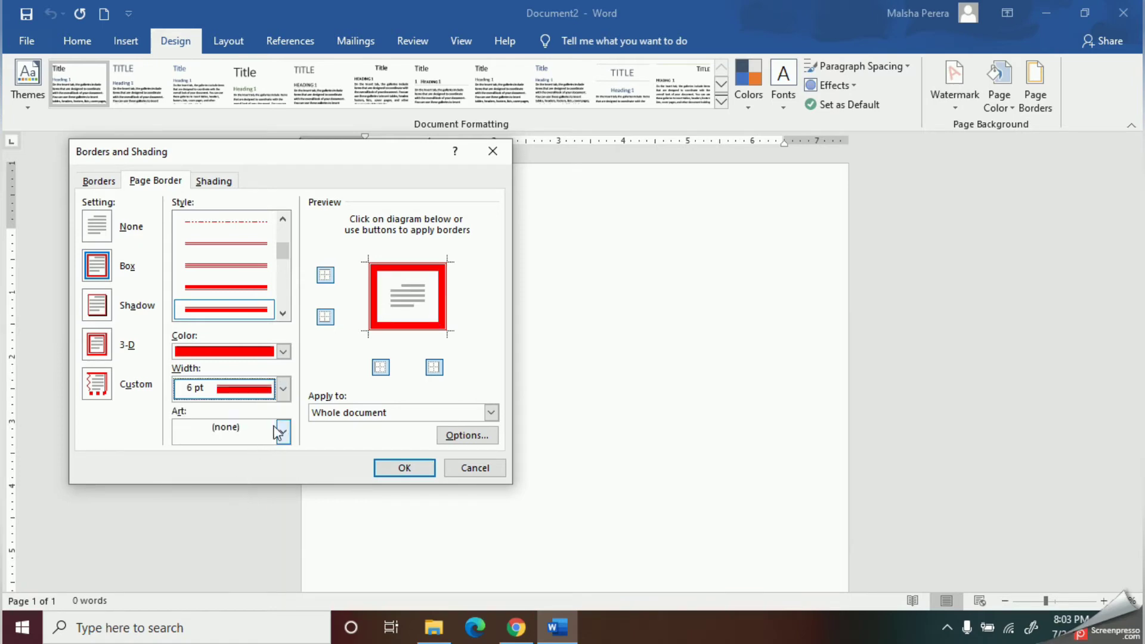
left_click(283, 388)
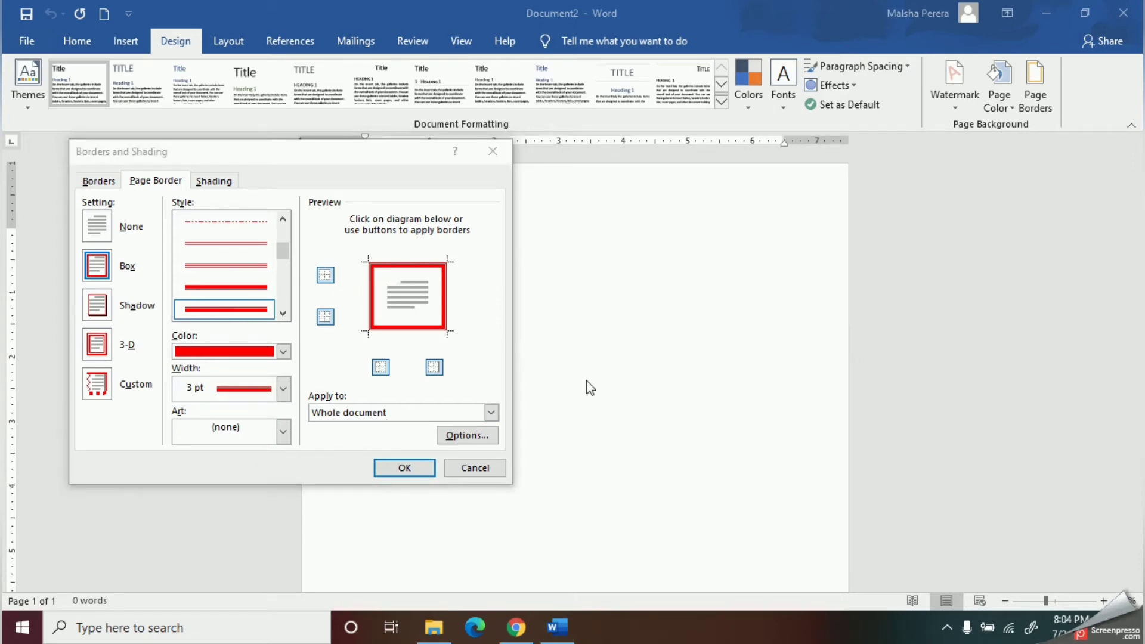
mouse_move(432, 302)
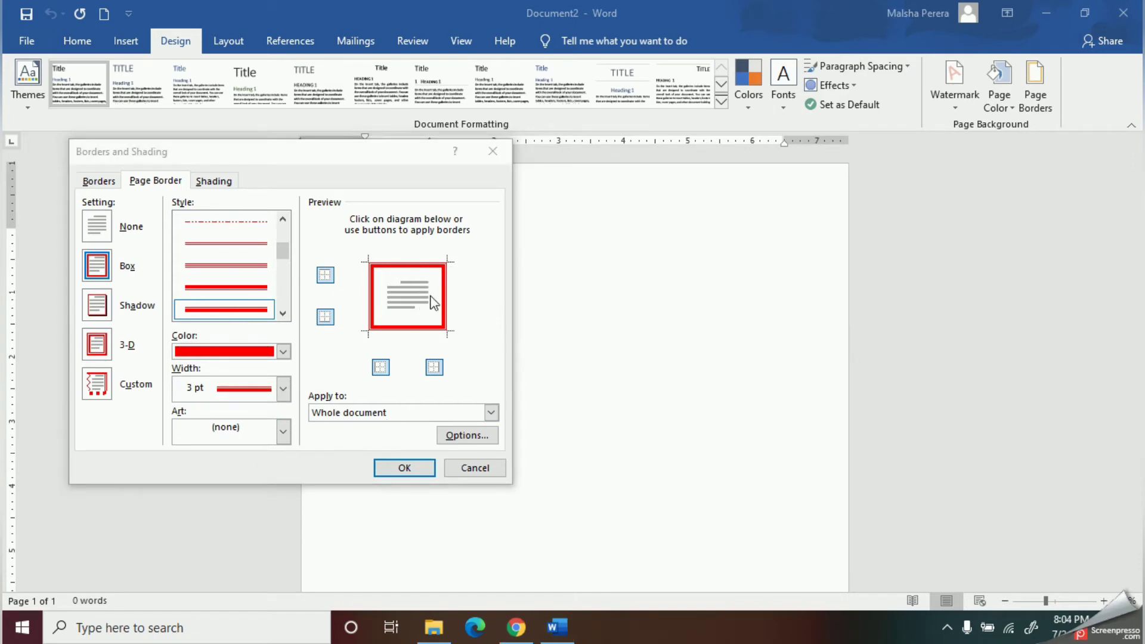
mouse_move(398, 302)
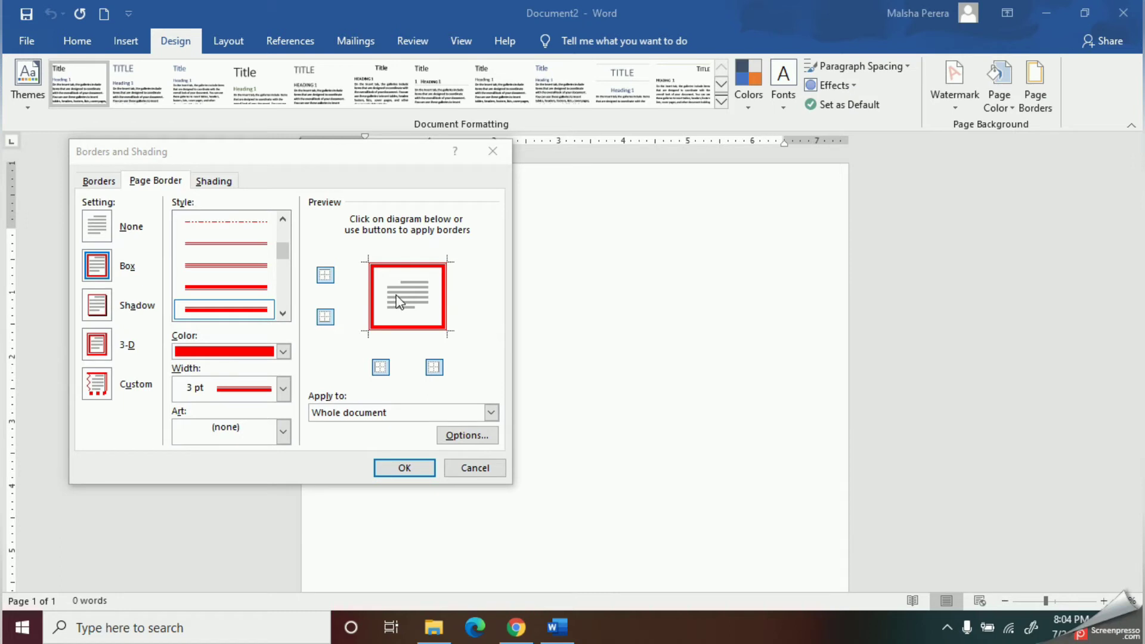
mouse_move(334, 224)
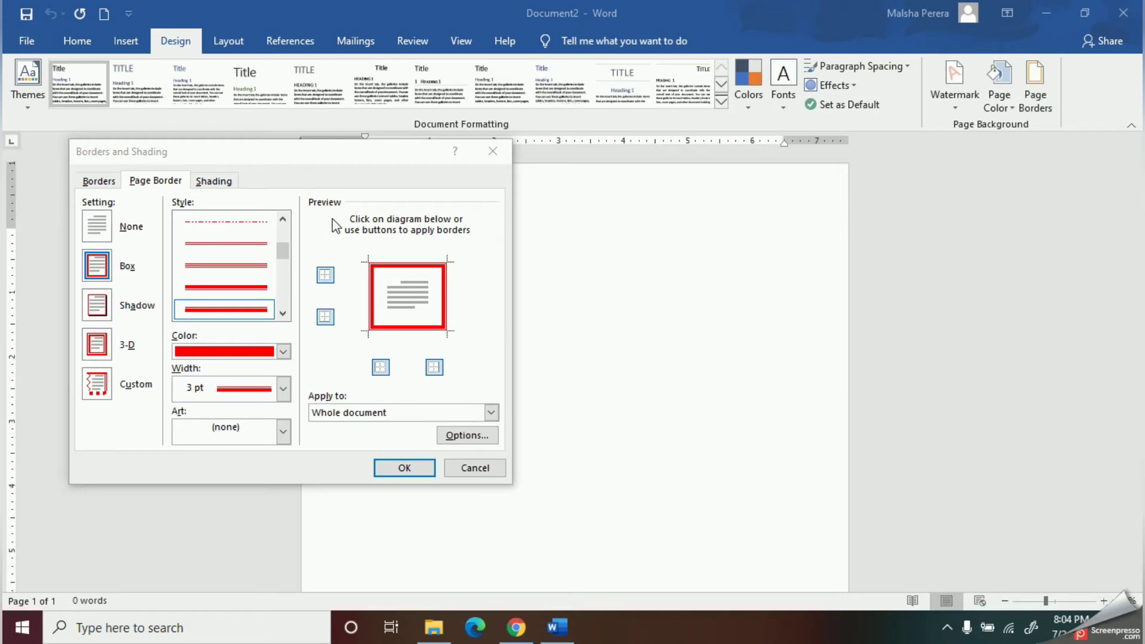
mouse_move(455, 316)
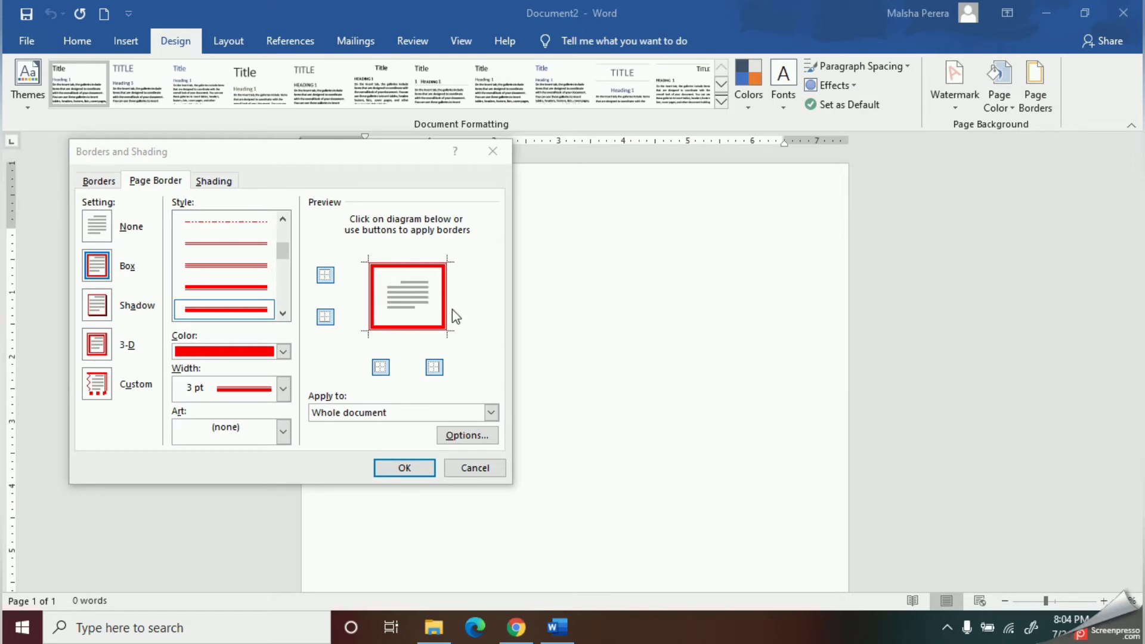
mouse_move(390, 383)
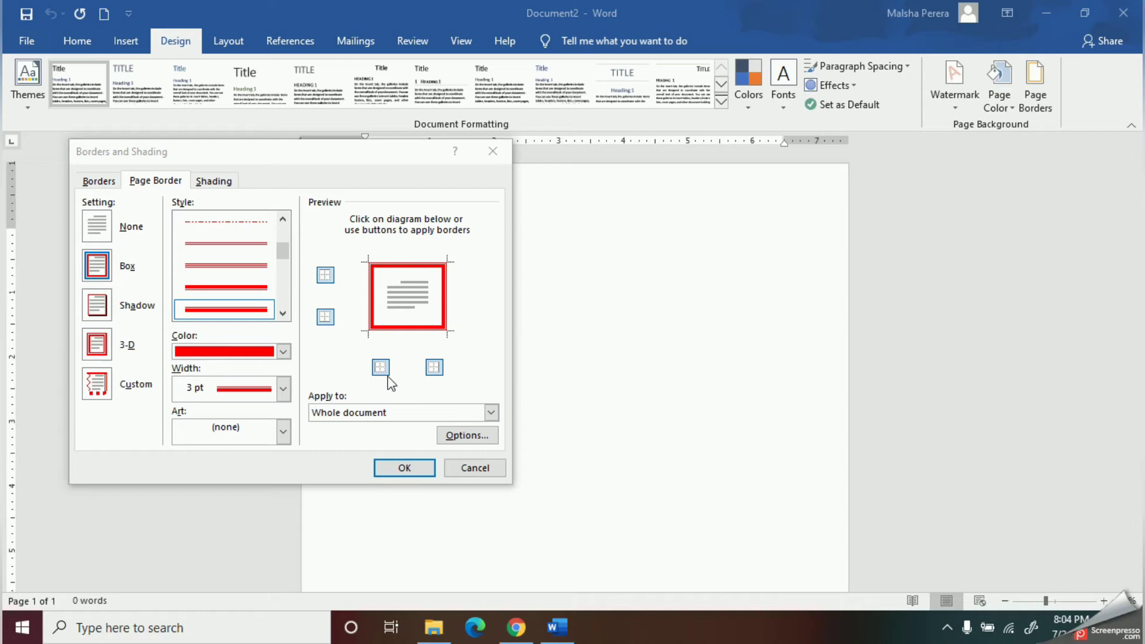
mouse_move(394, 380)
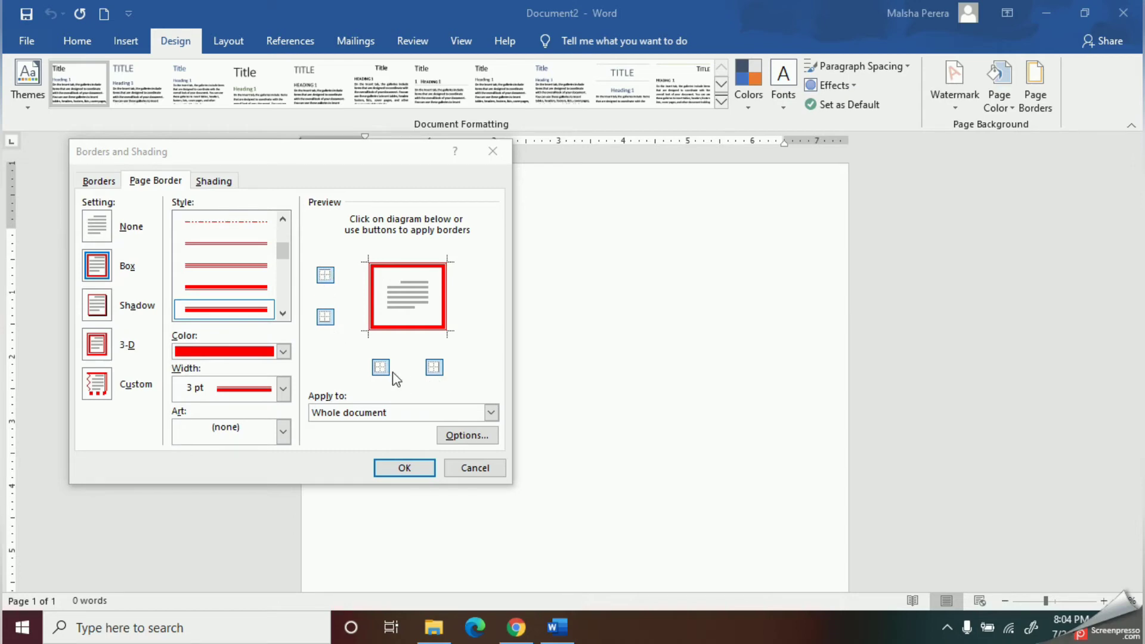
mouse_move(325, 283)
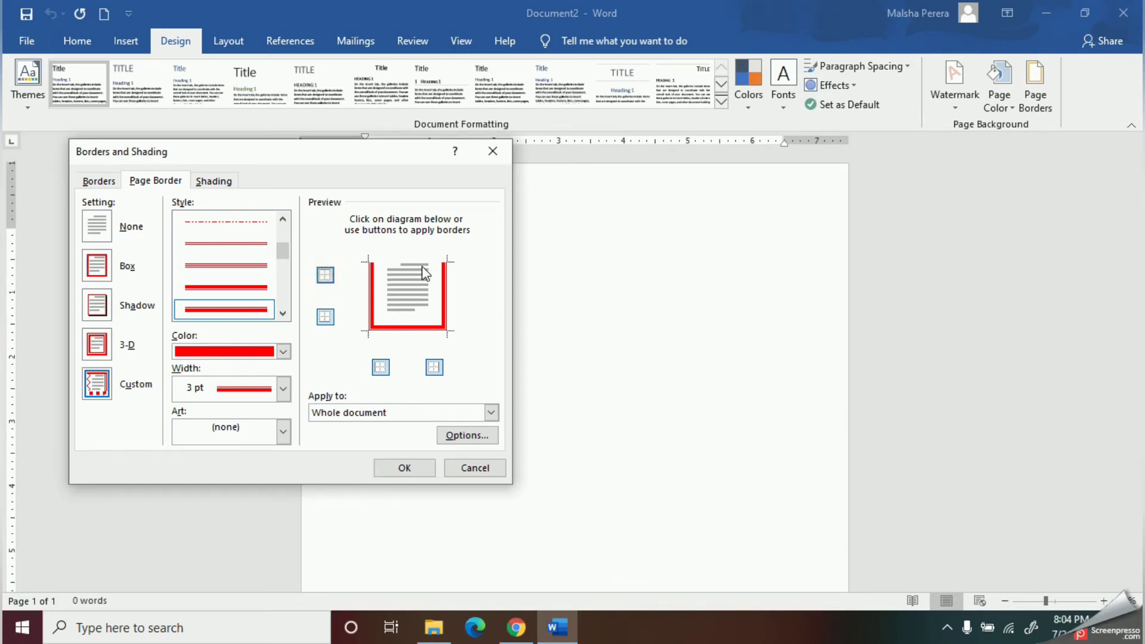
mouse_move(413, 272)
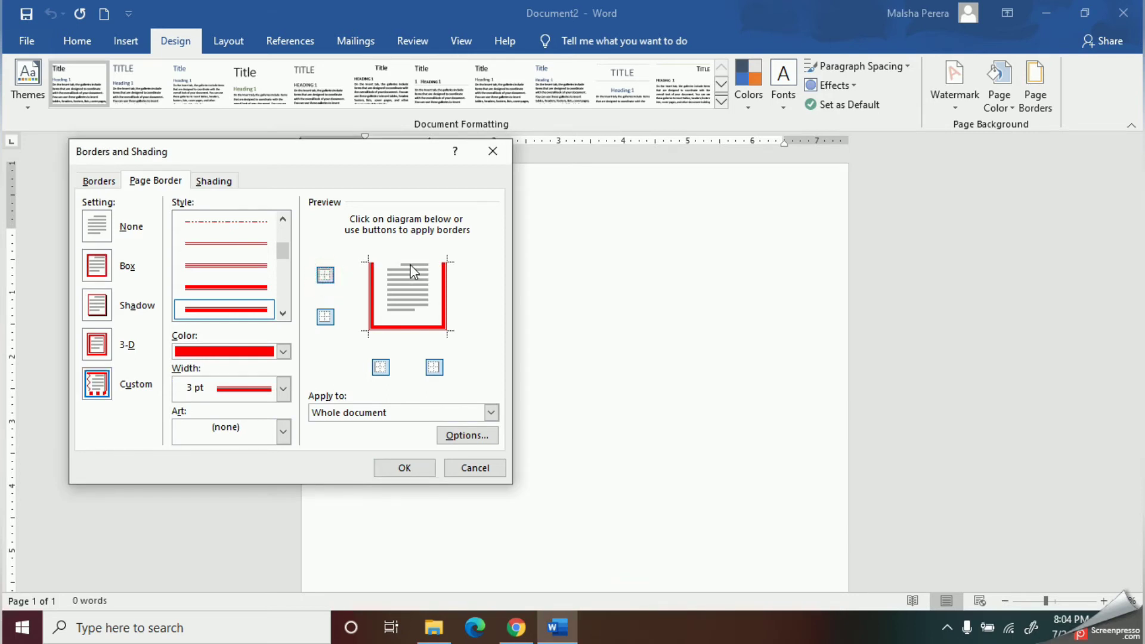
left_click(324, 316)
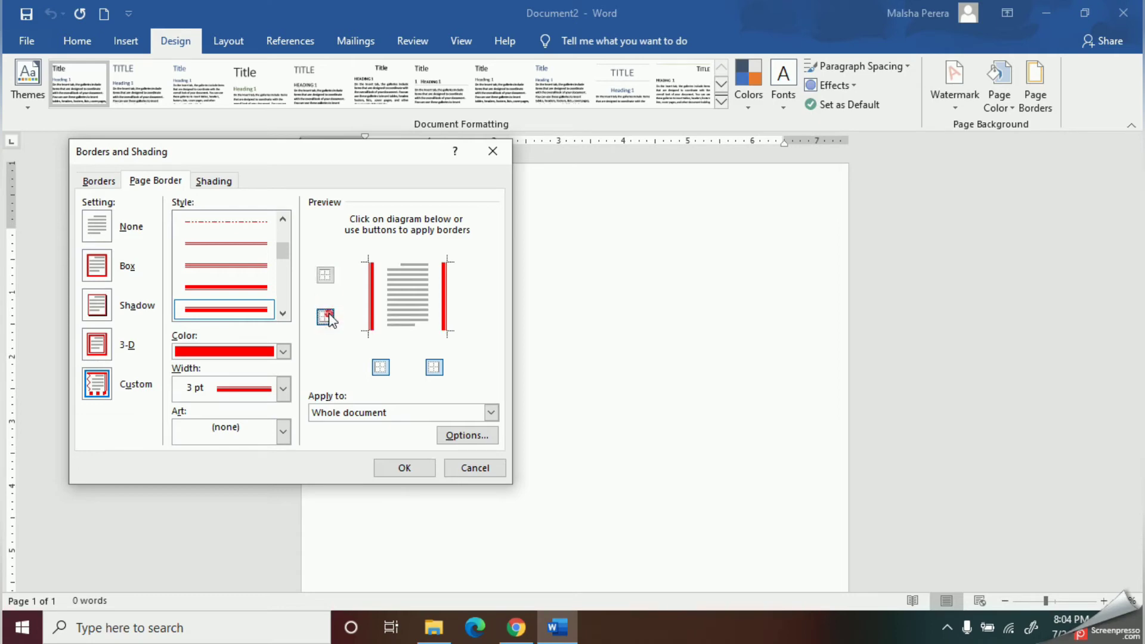
left_click(324, 274)
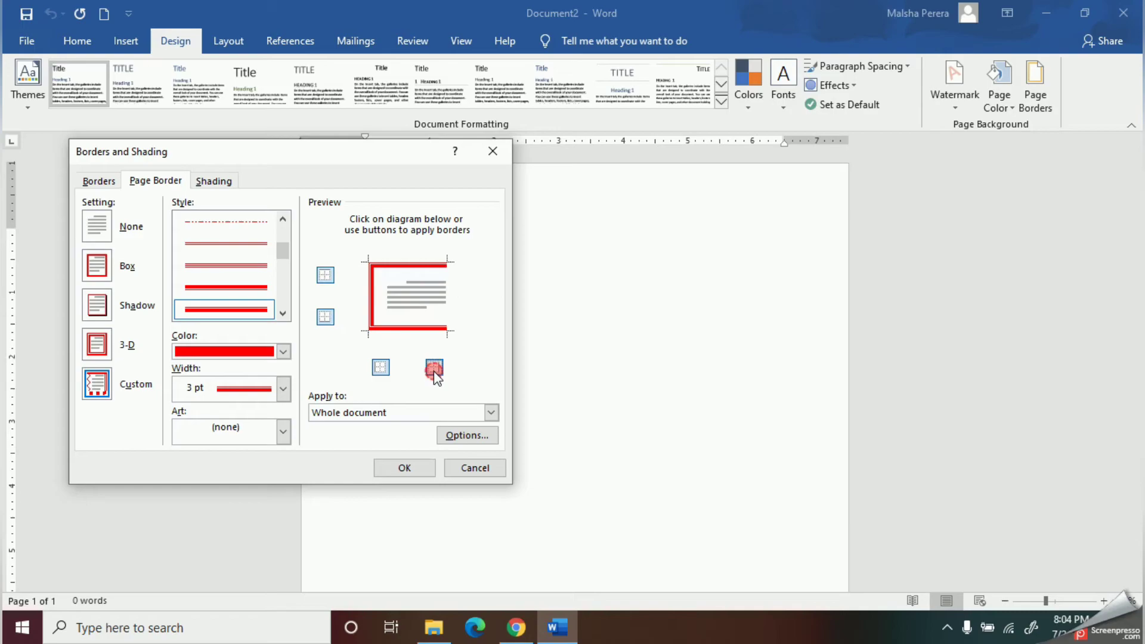
left_click(434, 368)
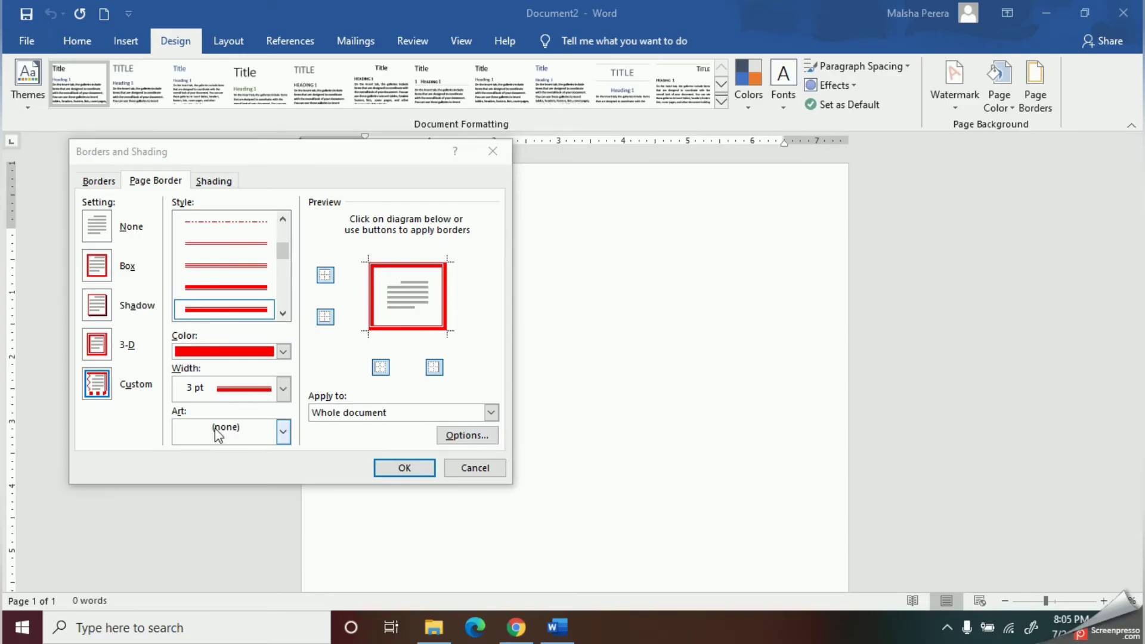
mouse_move(249, 443)
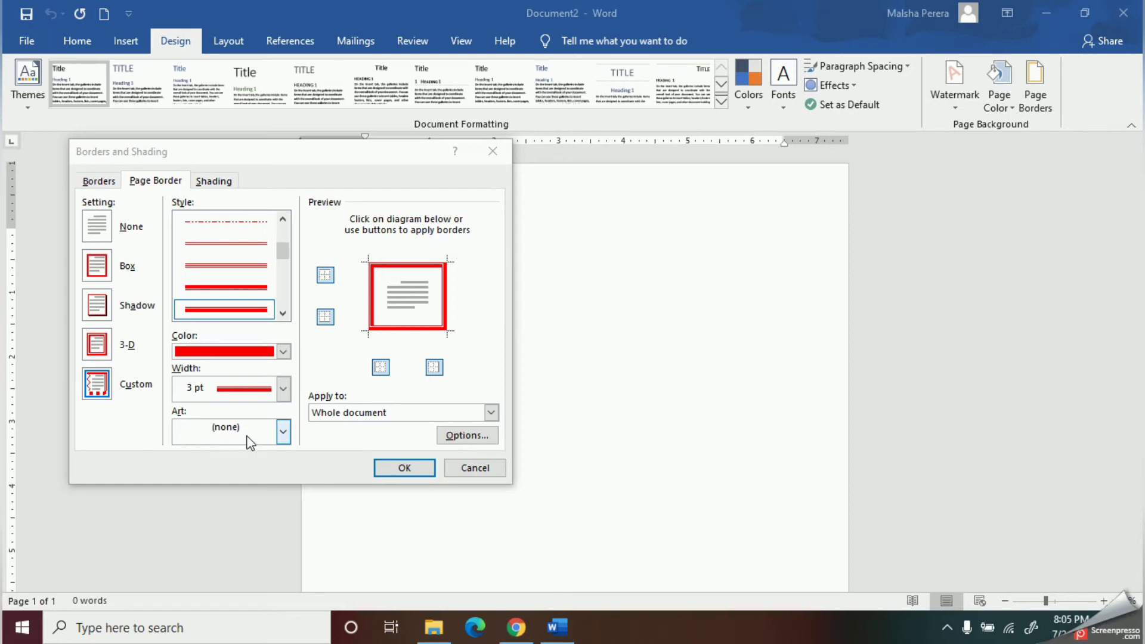
Browse the Art border patterns, trying the green tree design
left_click(283, 432)
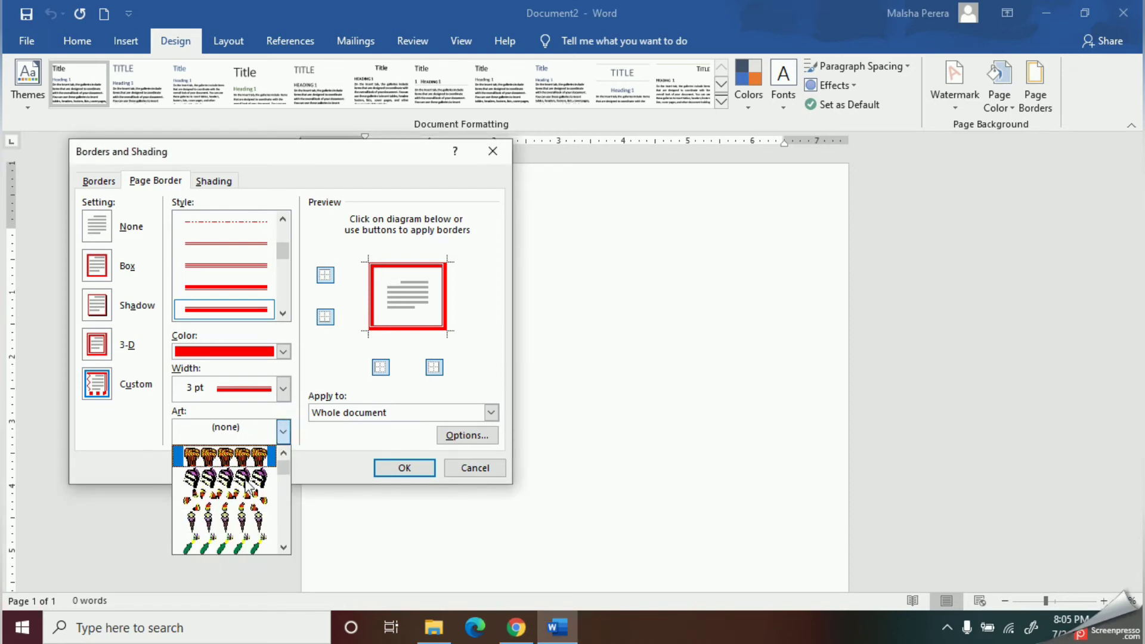
scroll("down", 3)
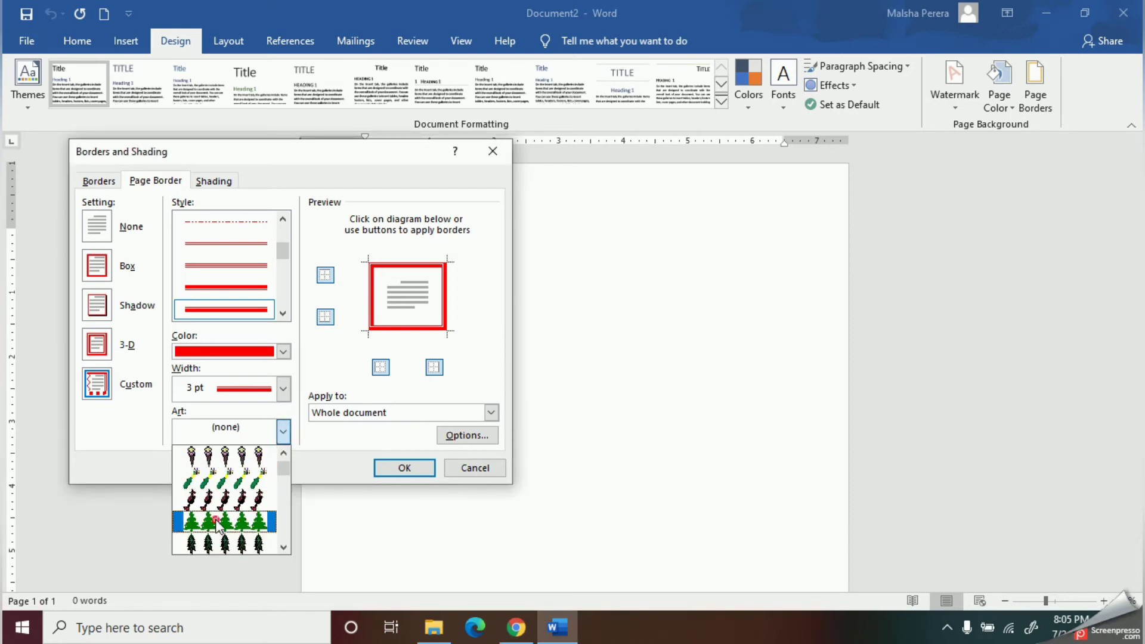
left_click(214, 520)
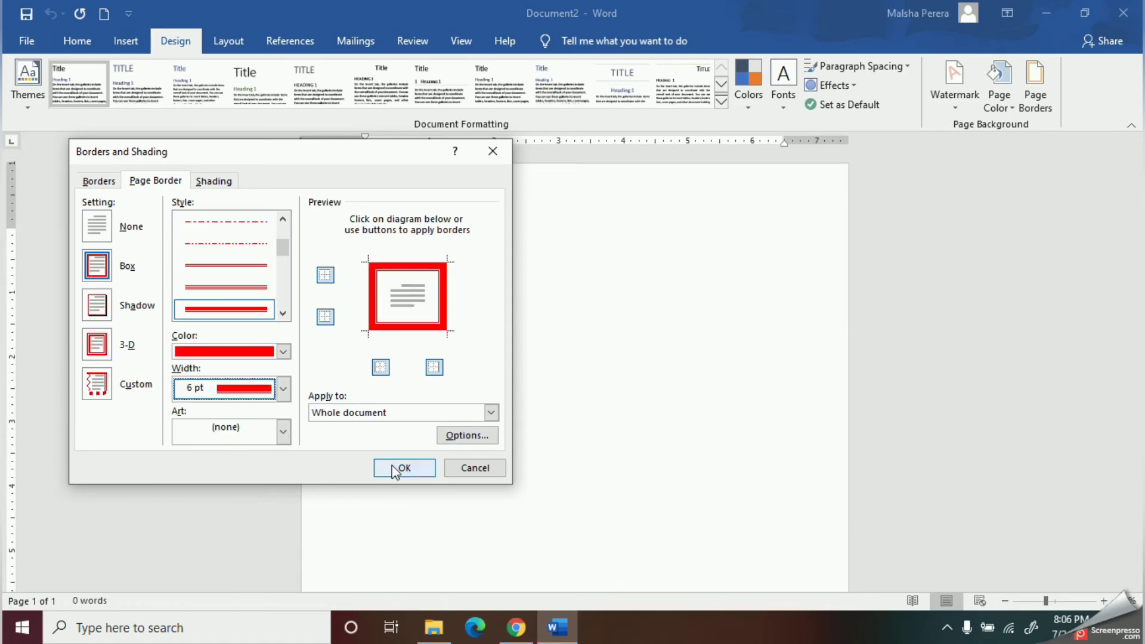
mouse_move(386, 484)
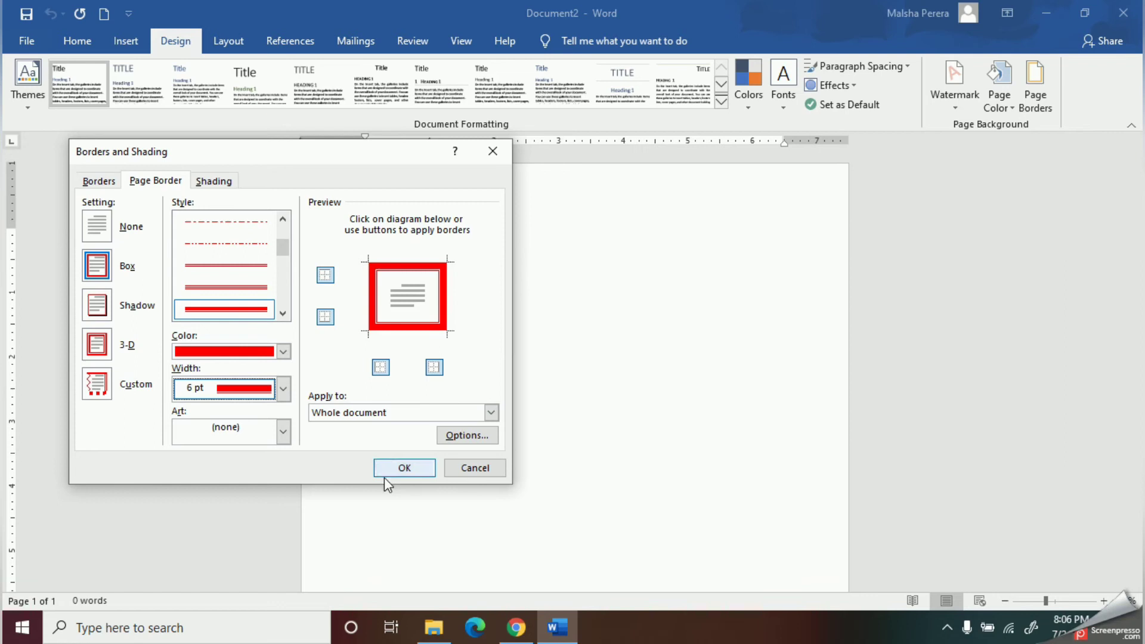
Apply the 6 pt red box border and return to the page
left_click(403, 468)
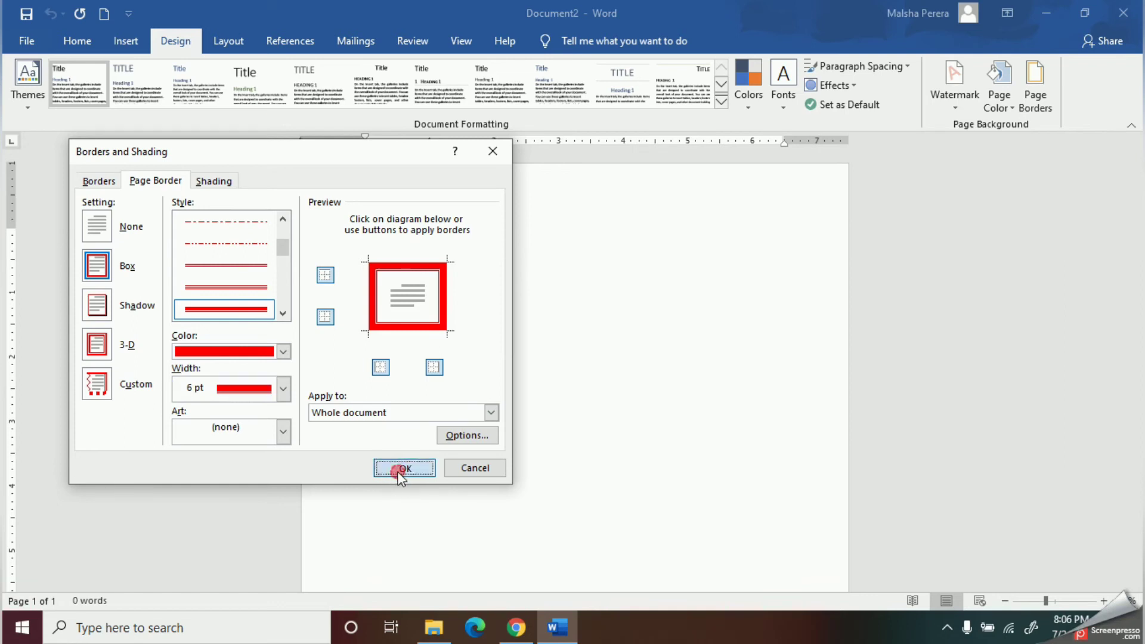
left_click(404, 468)
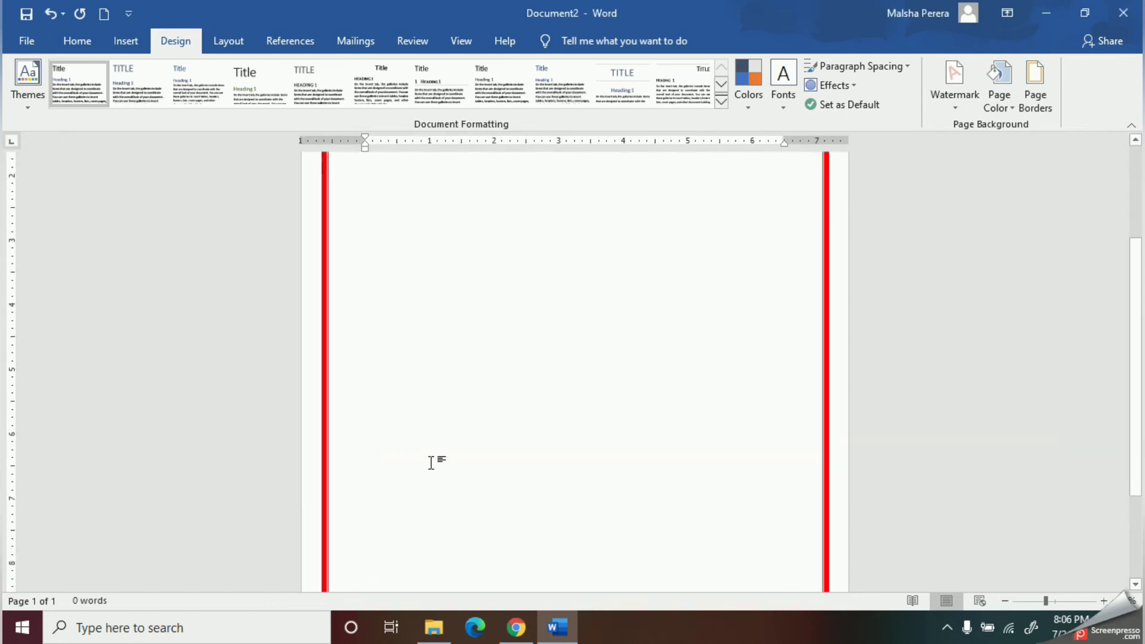
left_click(364, 182)
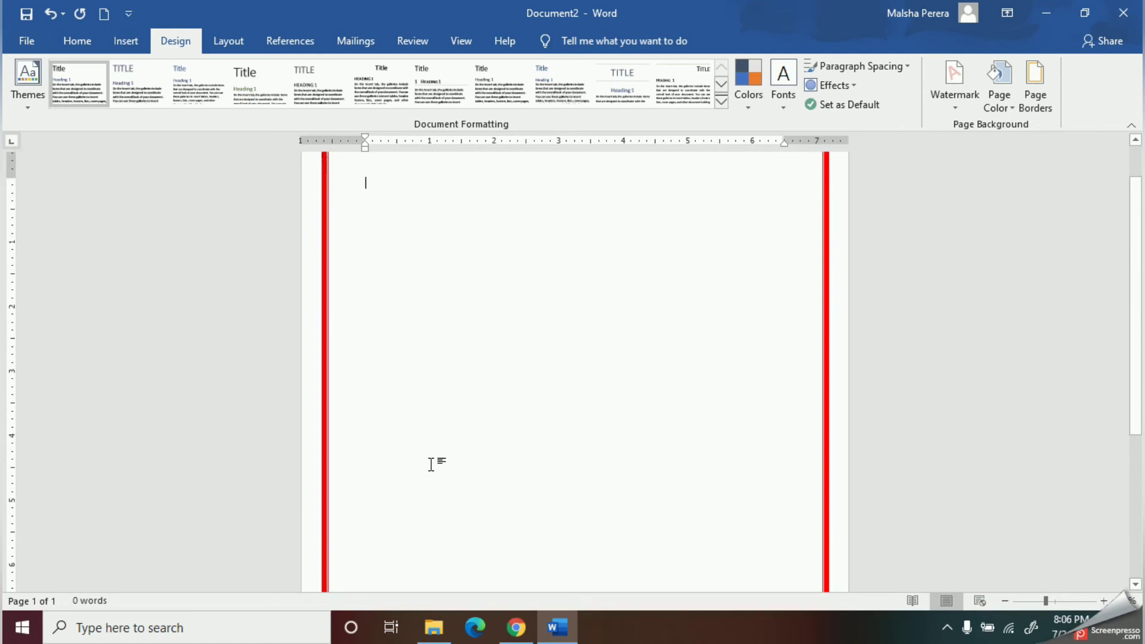
Redo the page border as a Box with the green tree art pattern
left_click(1034, 84)
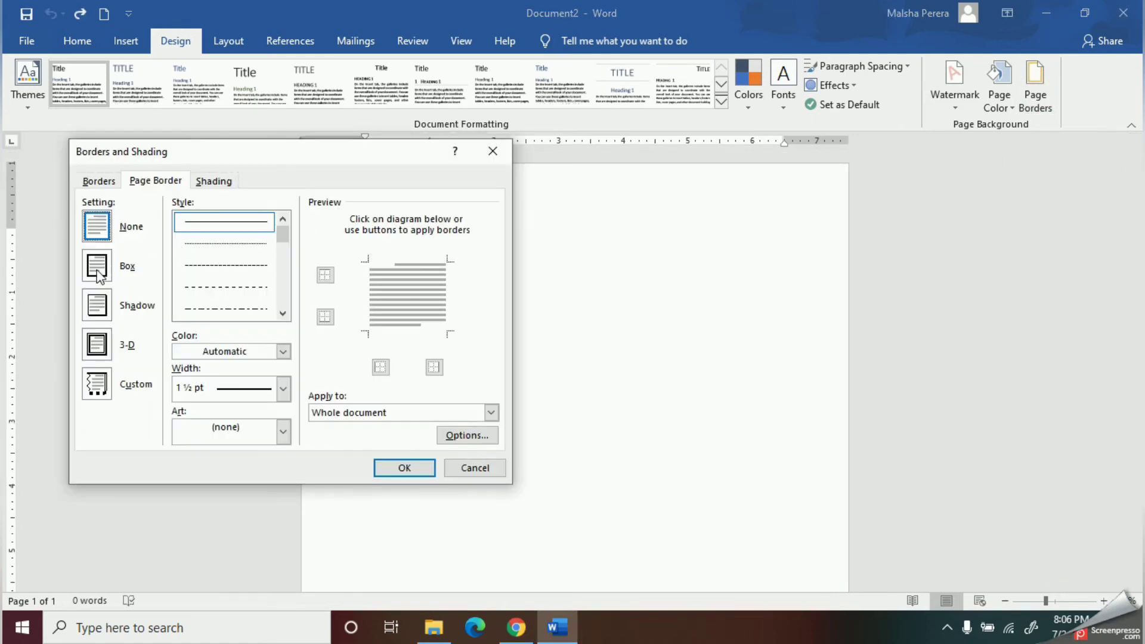
left_click(284, 431)
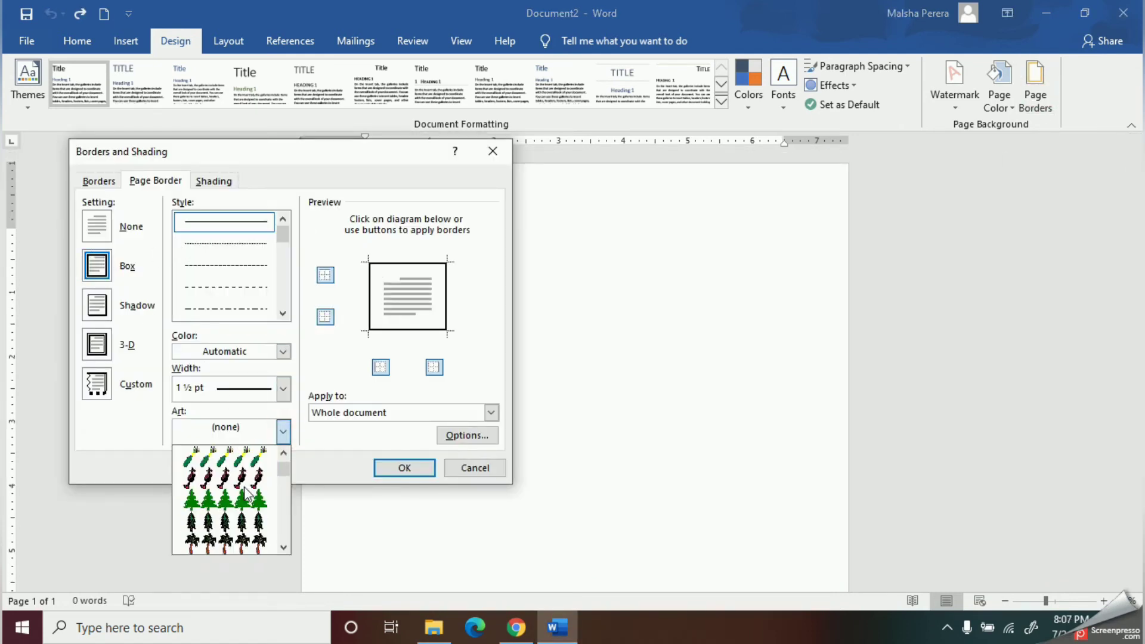
left_click(404, 468)
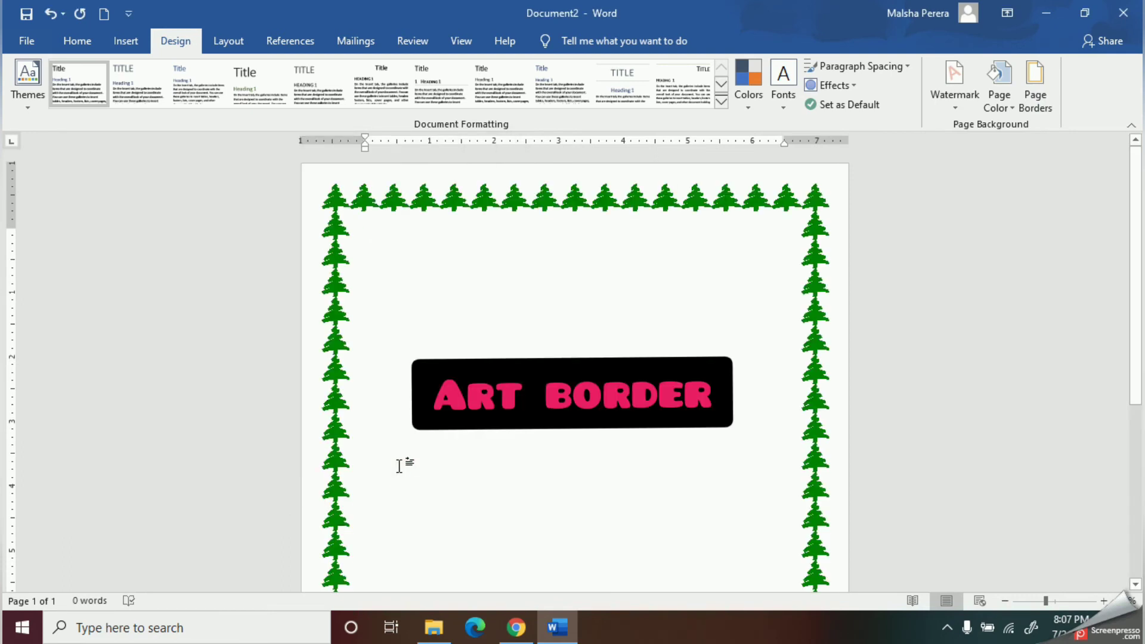
left_click(1034, 84)
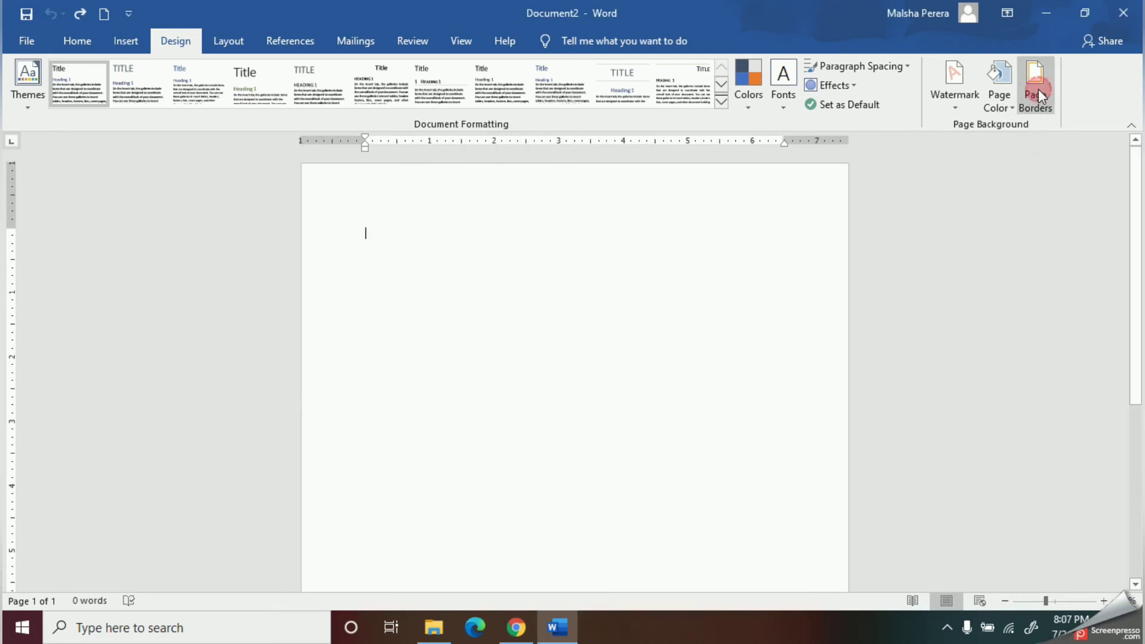
Apply a Shadow page border in purple with a heavier 4½ pt line
left_click(1034, 84)
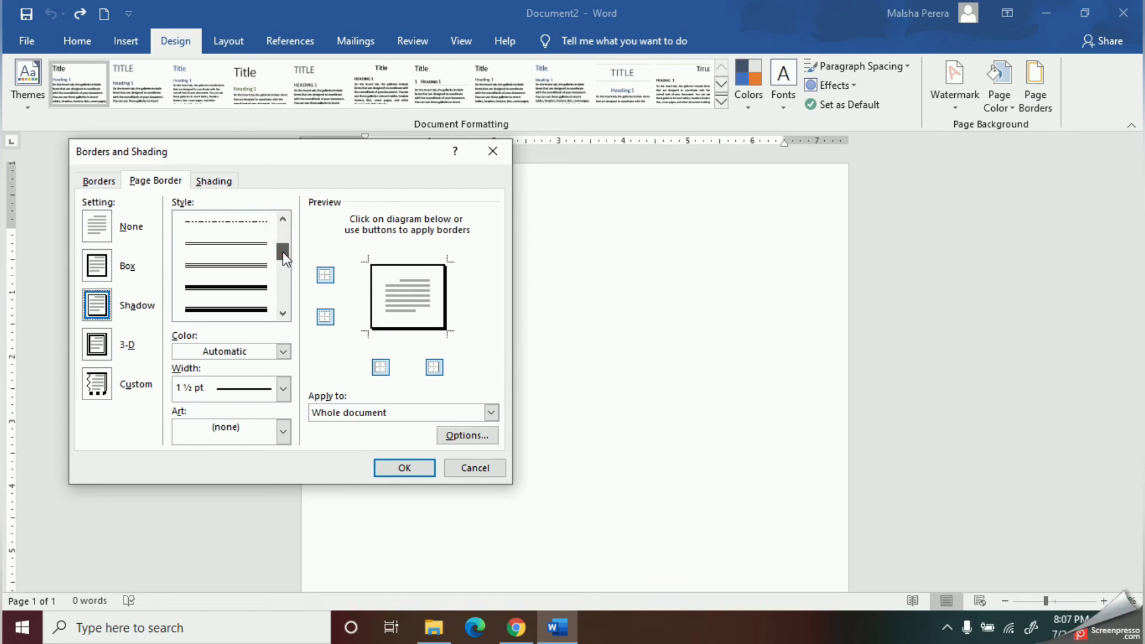
left_click(283, 351)
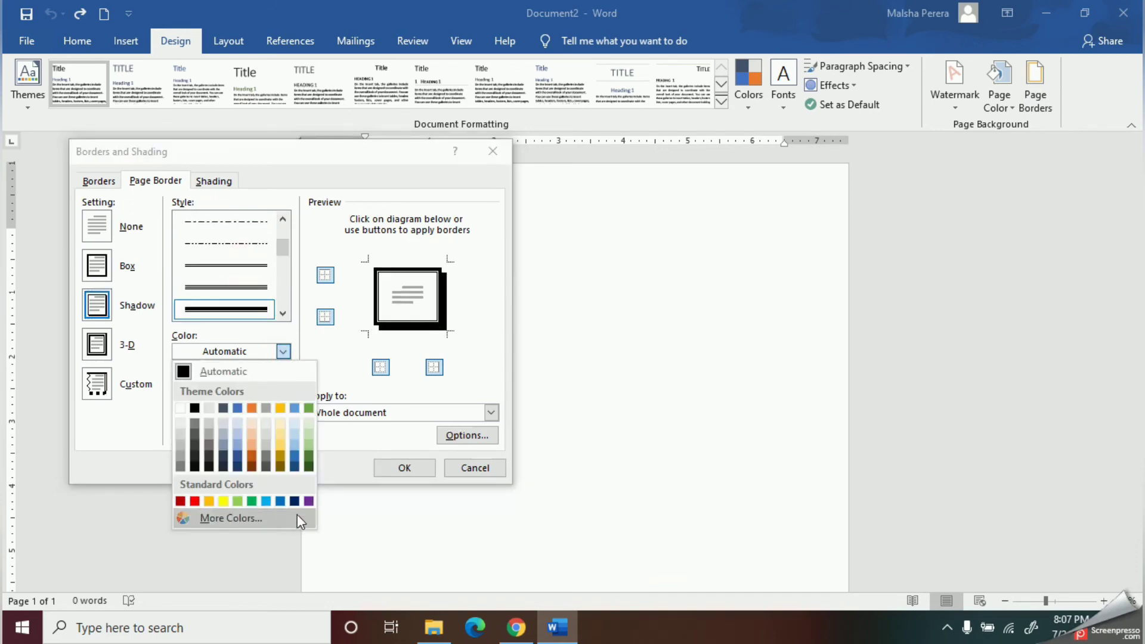
left_click(280, 501)
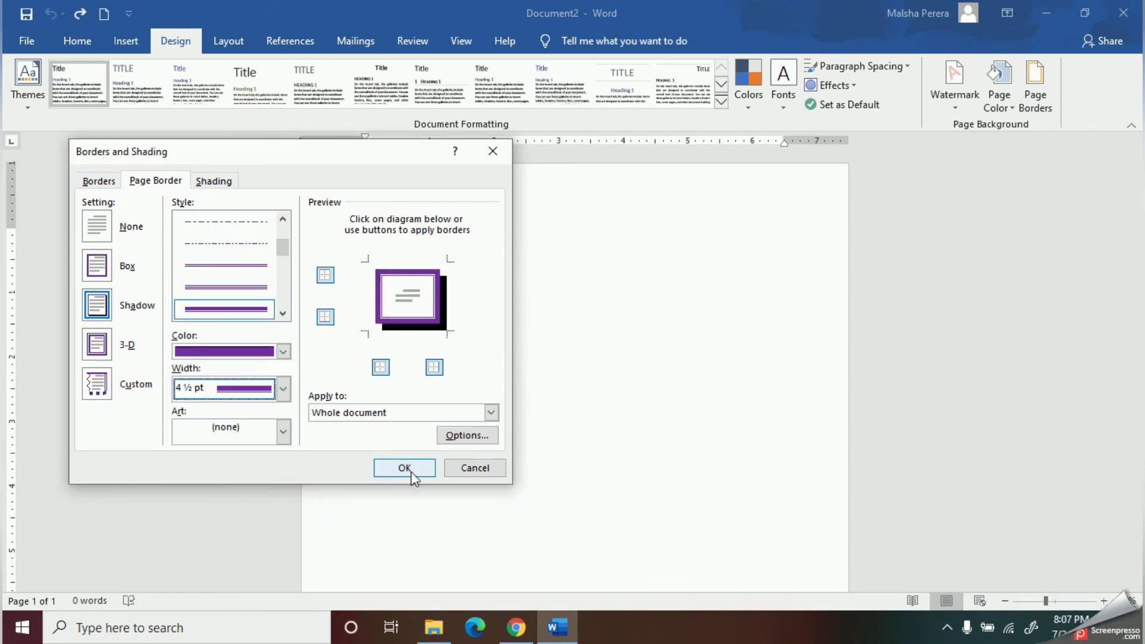
left_click(404, 468)
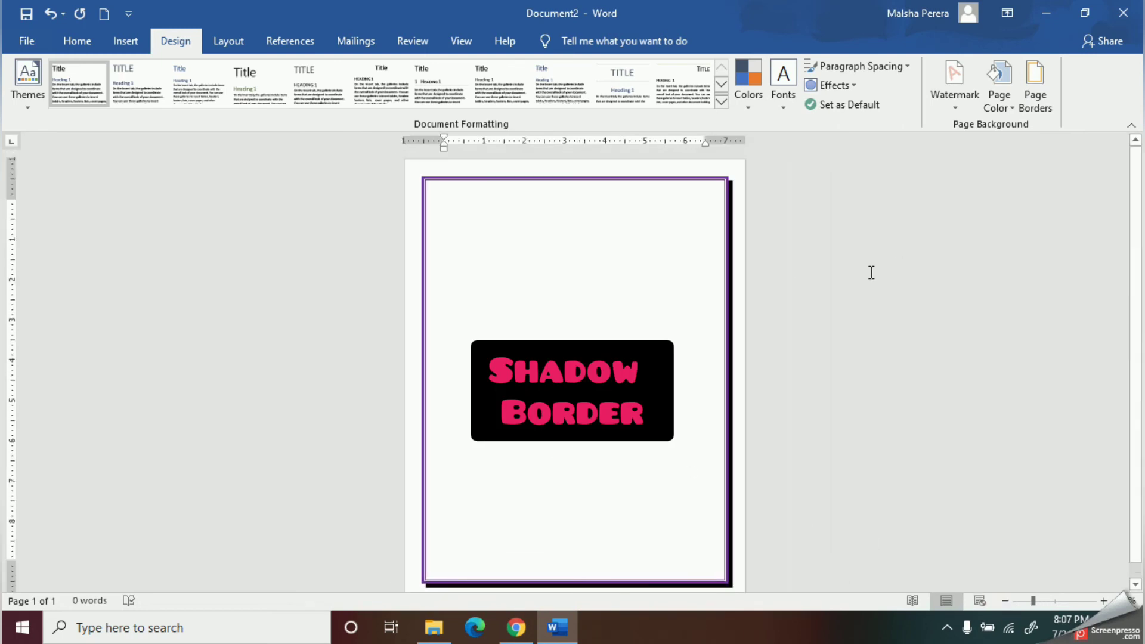
left_click(1034, 84)
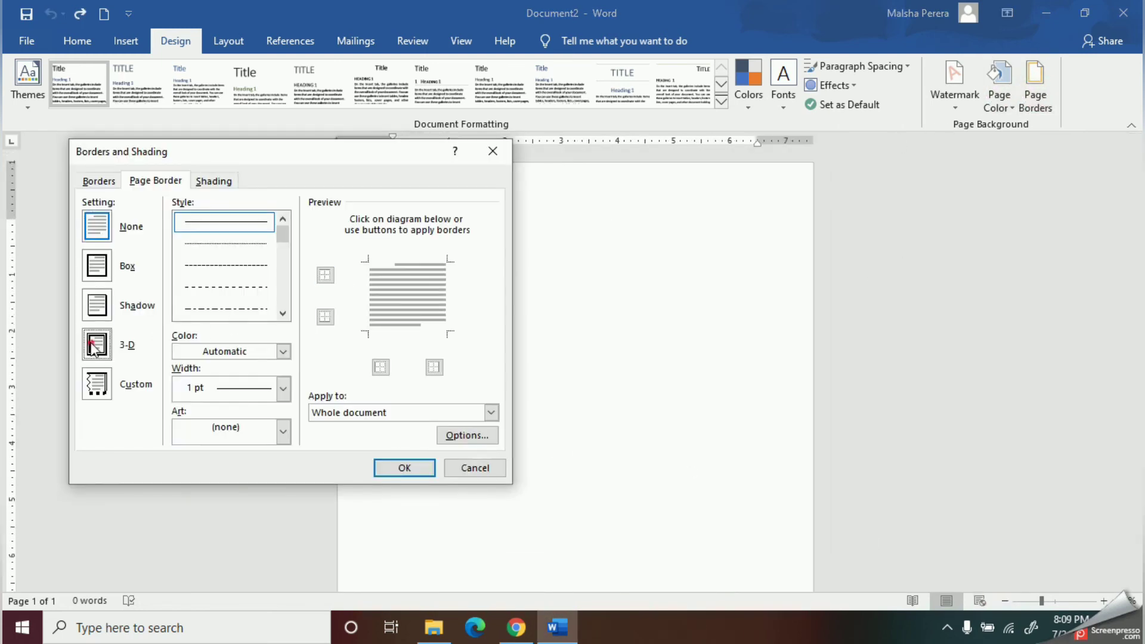
Choose the 3-D setting and apply the gold 3 pt page border
left_click(96, 344)
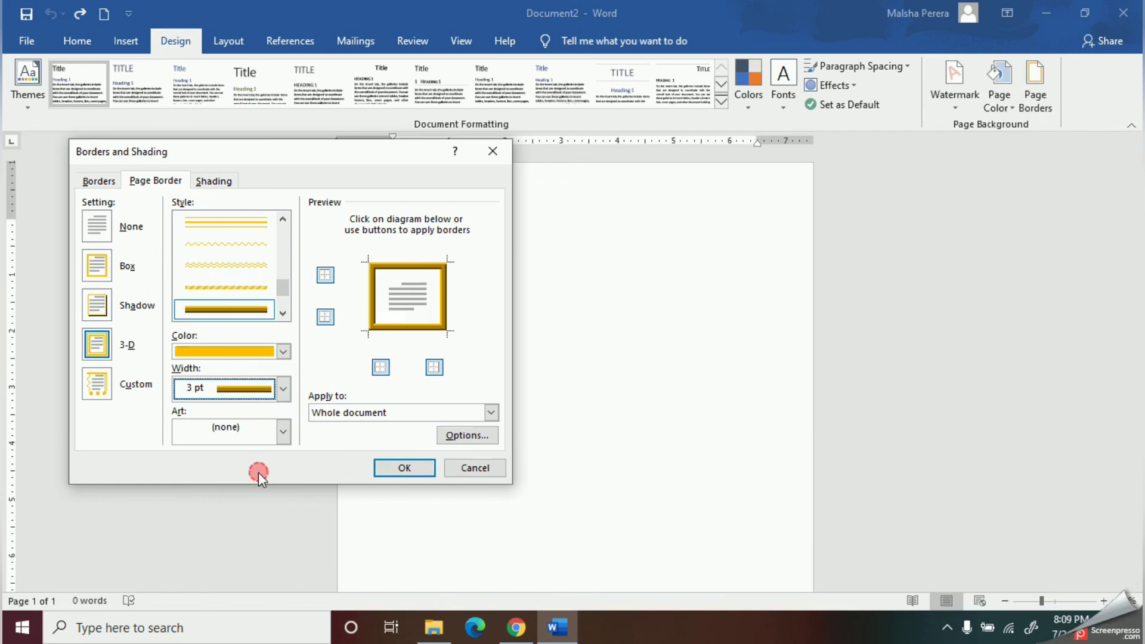
left_click(403, 468)
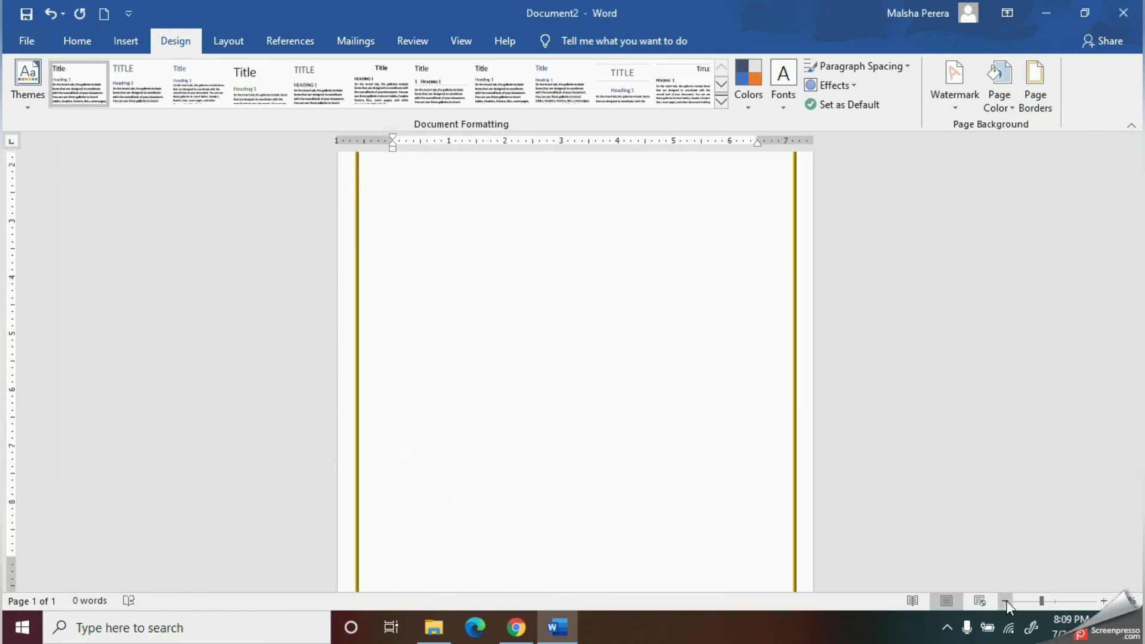